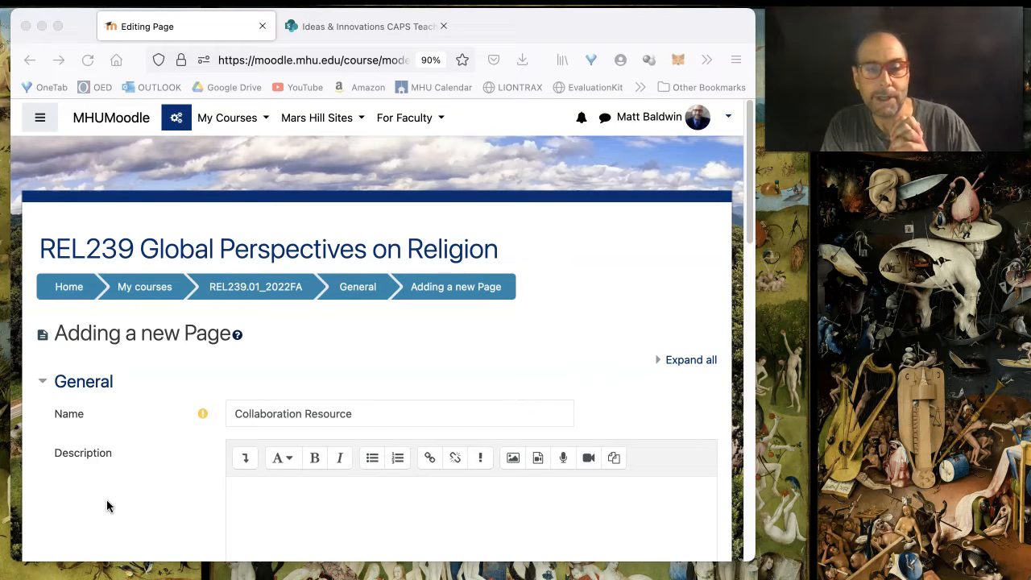
mouse_move(371, 290)
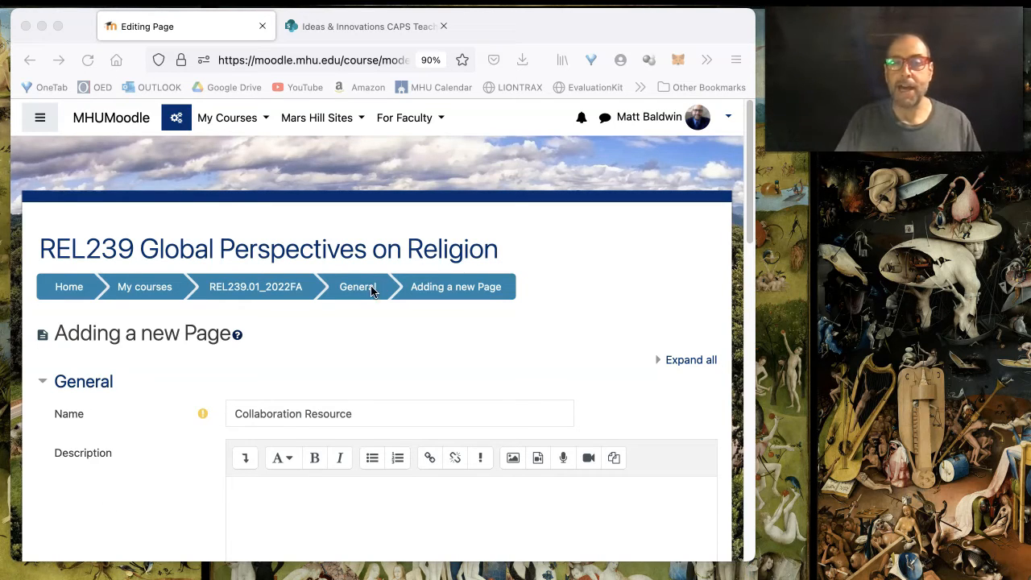
- Expand the Atto toolbar, switch the description to HTML source, and delete its default code
scroll(down, 3)
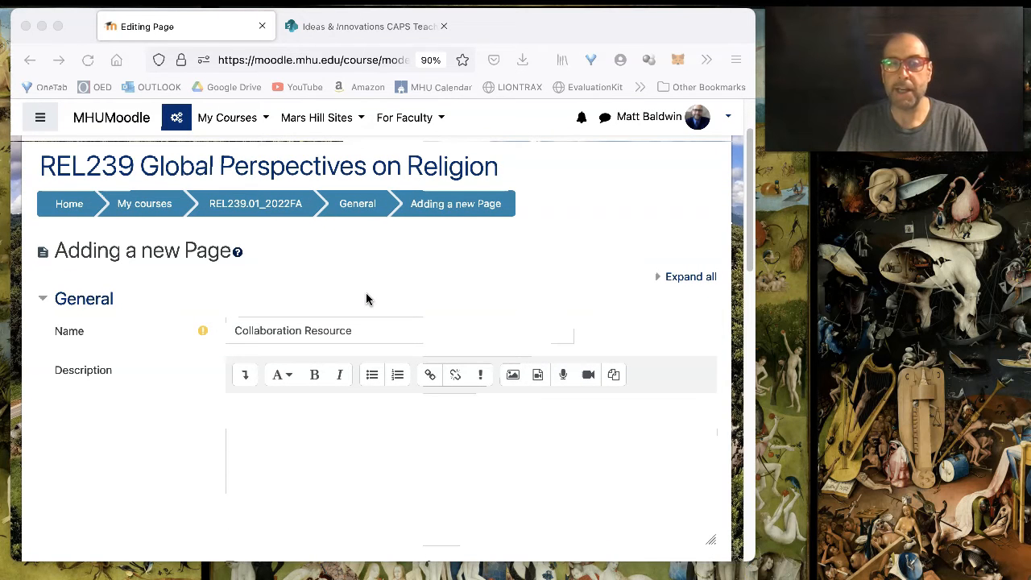
scroll(down, 3)
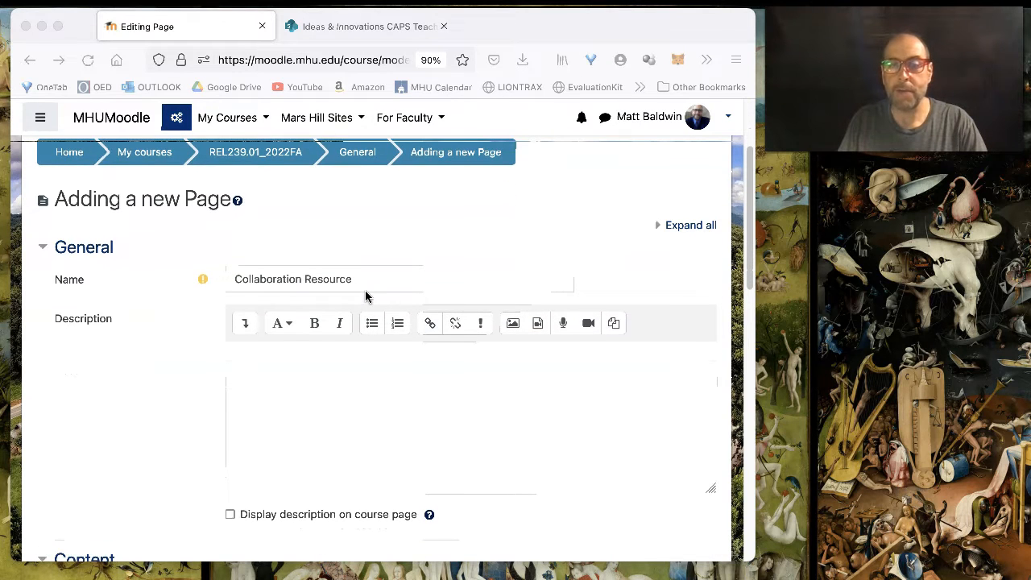
scroll(down, 3)
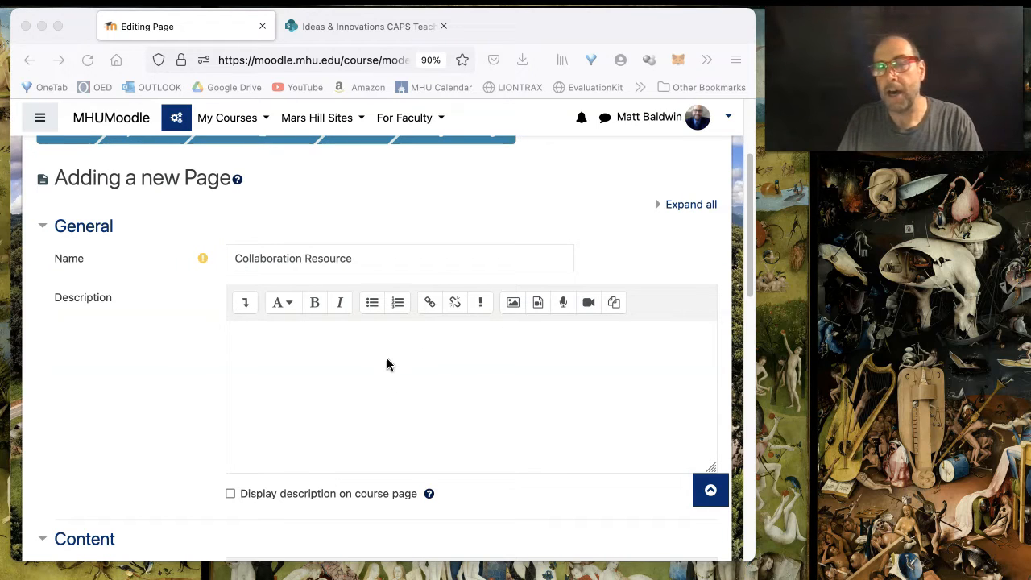
mouse_move(514, 302)
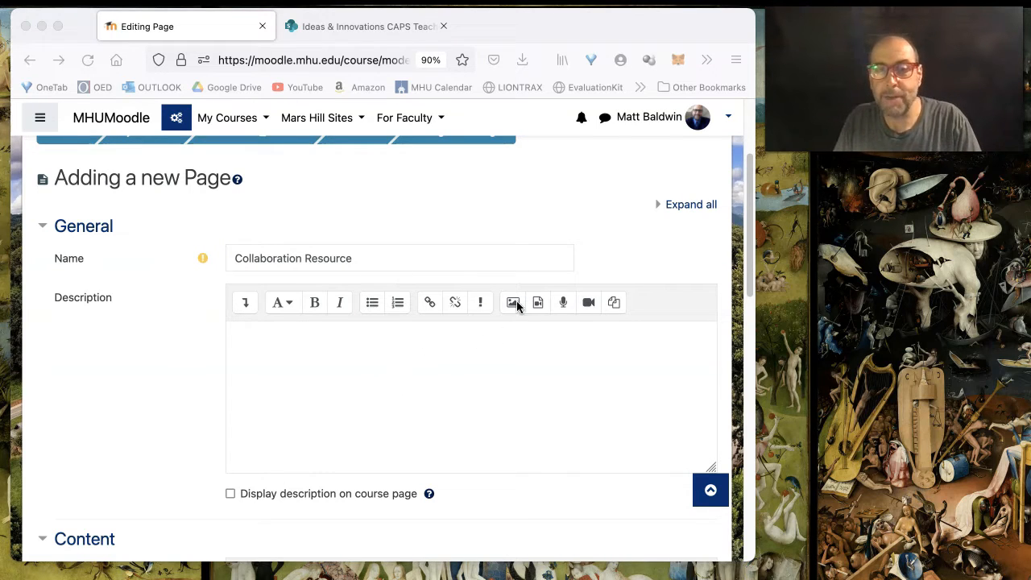
mouse_move(588, 302)
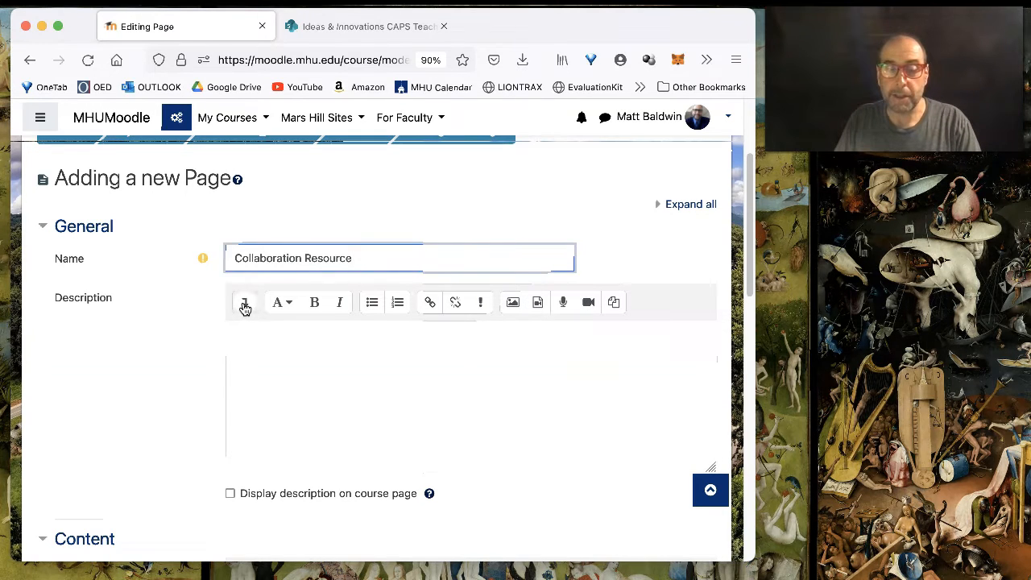
click(245, 302)
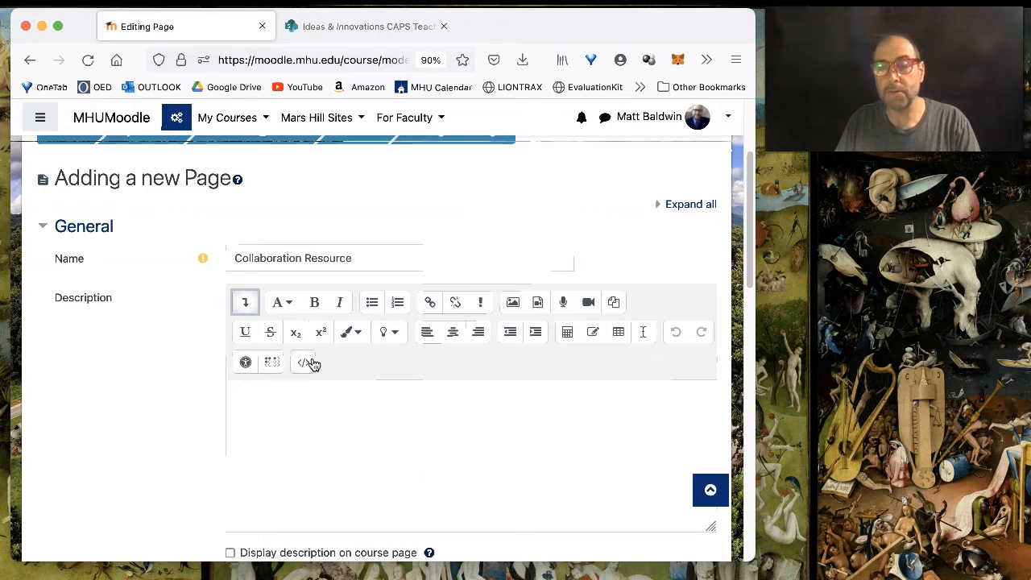
mouse_move(303, 363)
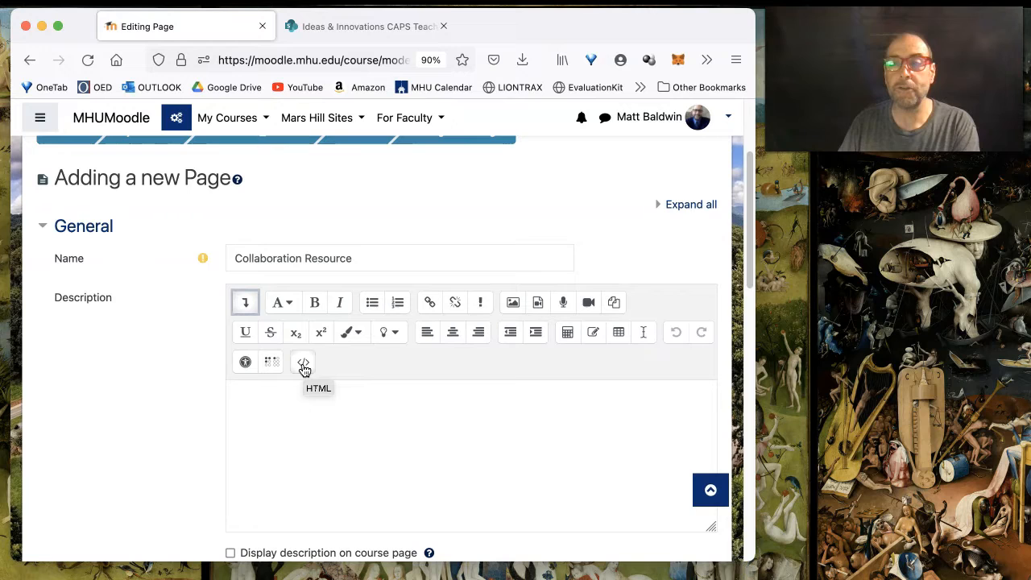
click(303, 362)
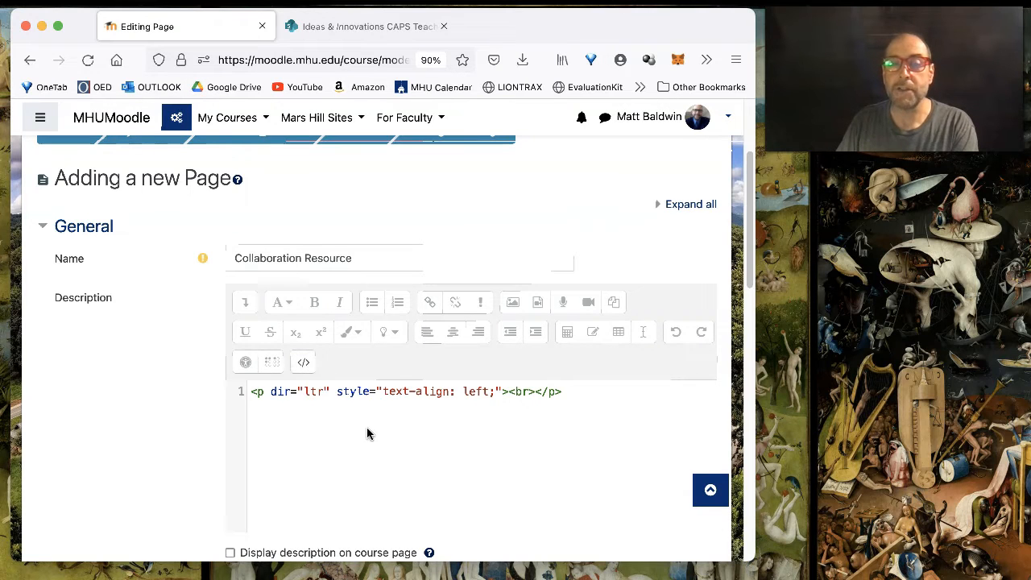
mouse_move(379, 442)
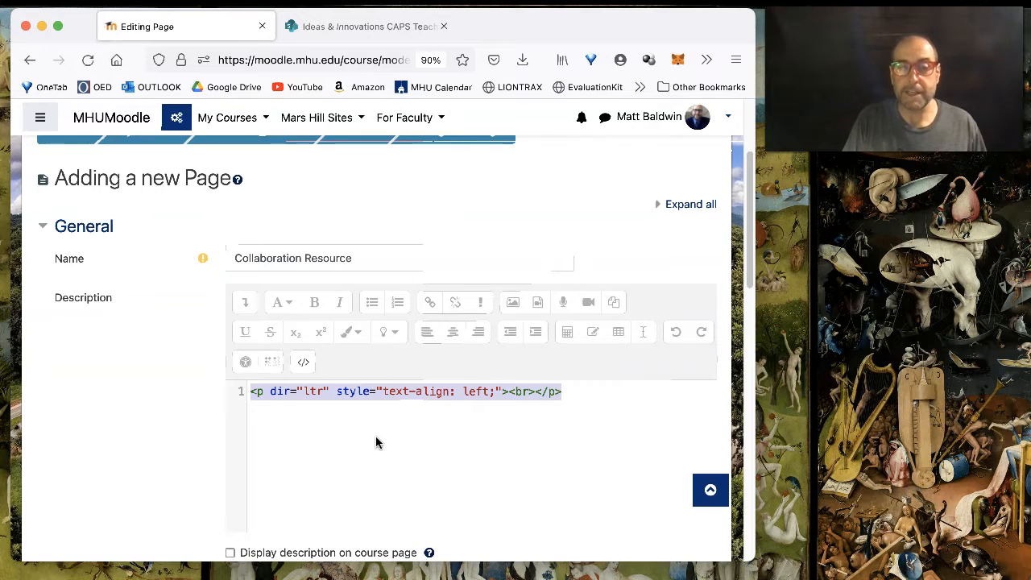
key(Backspace)
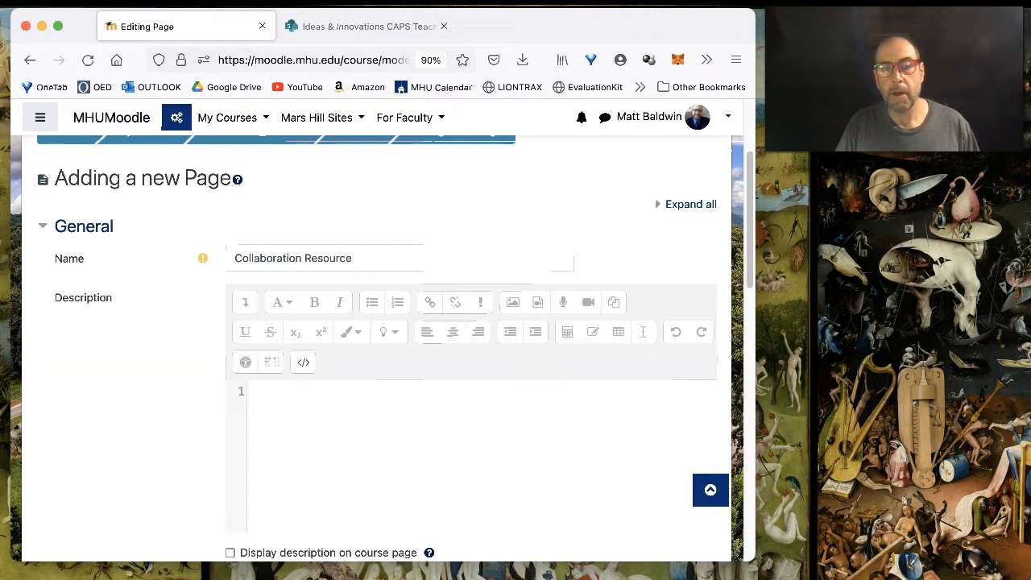
mouse_move(367, 121)
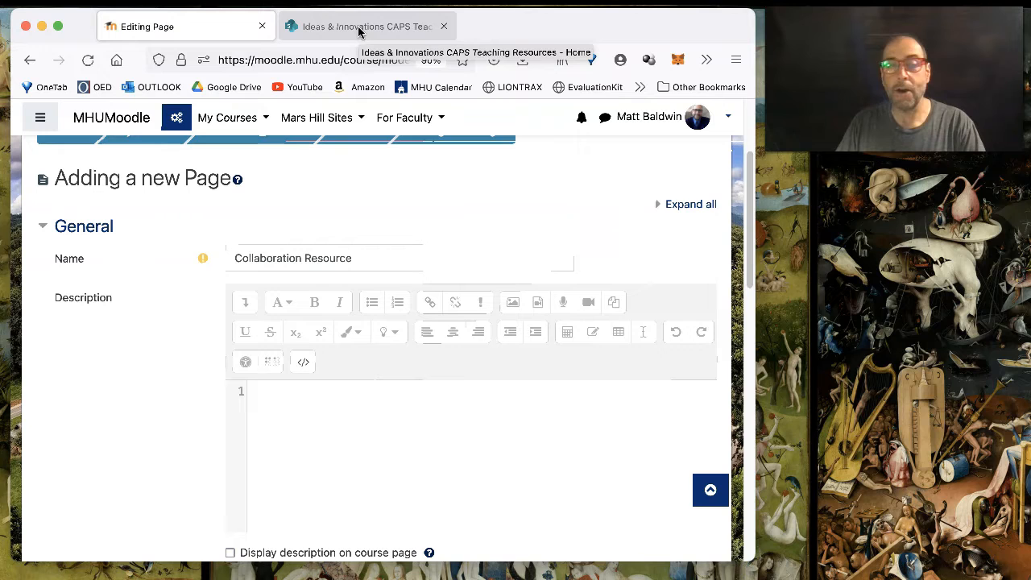
- Switch to the Ideas & Innovations CAPS Teaching Resources SharePoint site and scroll to its document folders
click(367, 26)
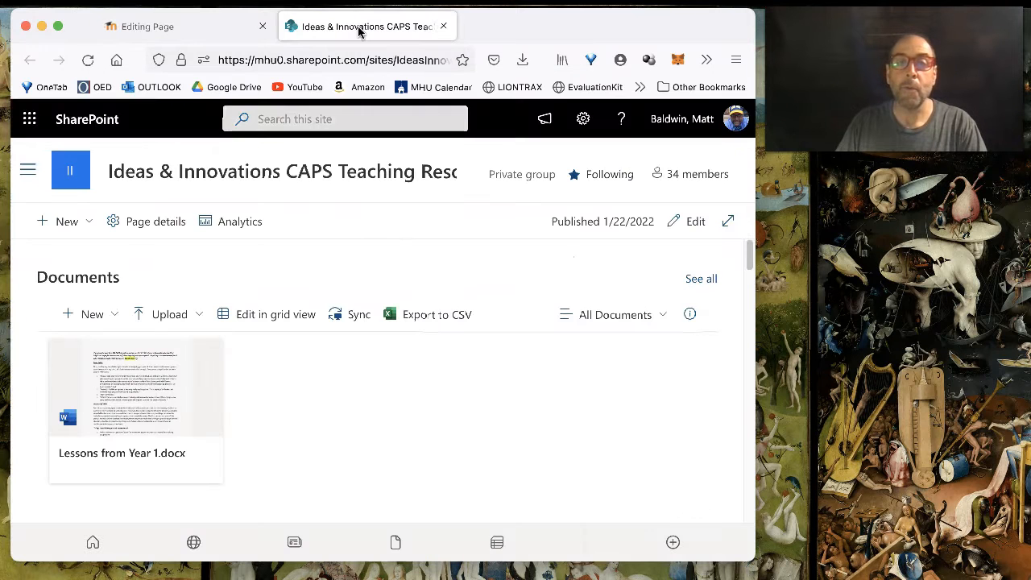
scroll(down, 3)
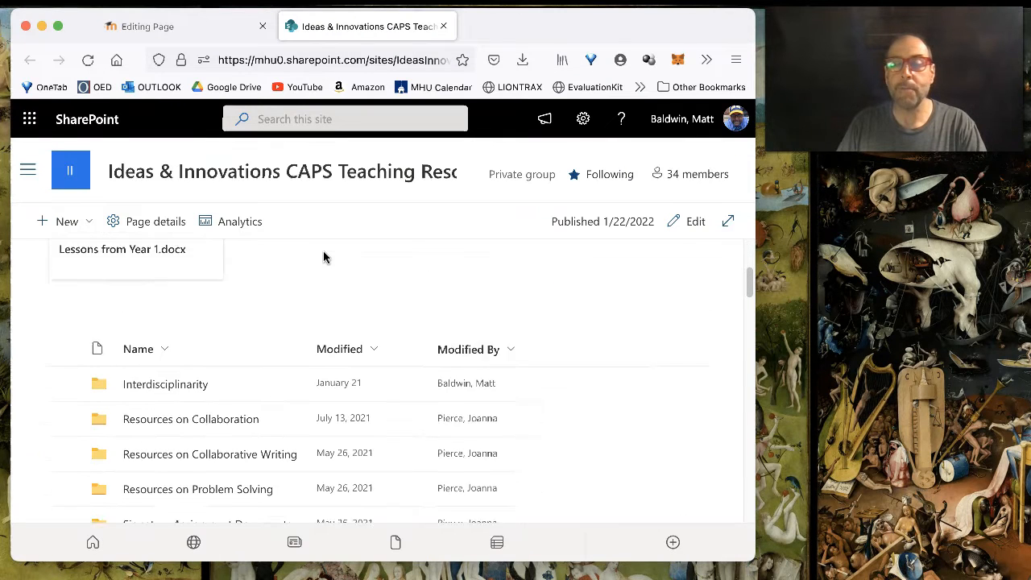
scroll(down, 3)
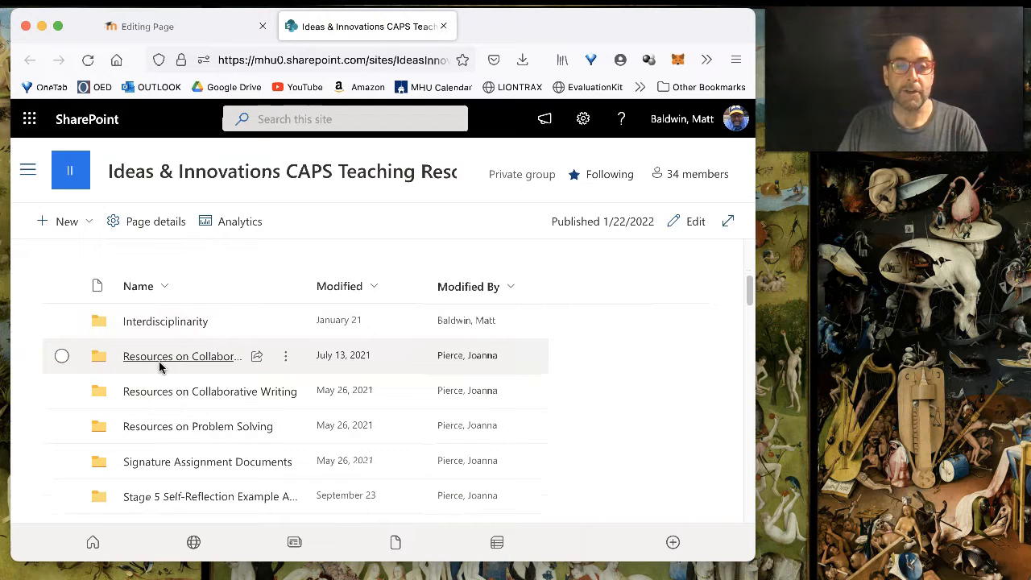
mouse_move(182, 356)
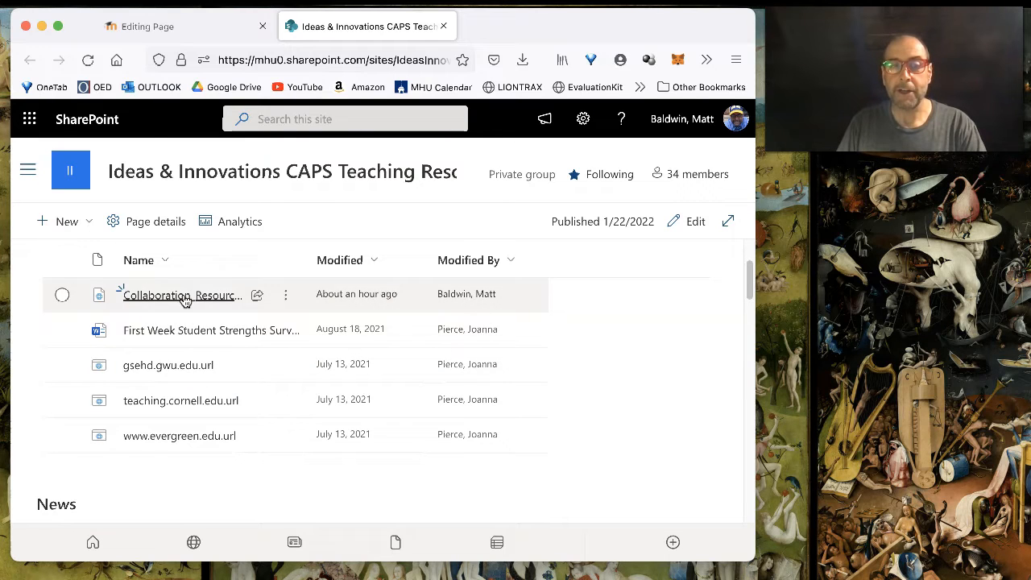
mouse_move(259, 476)
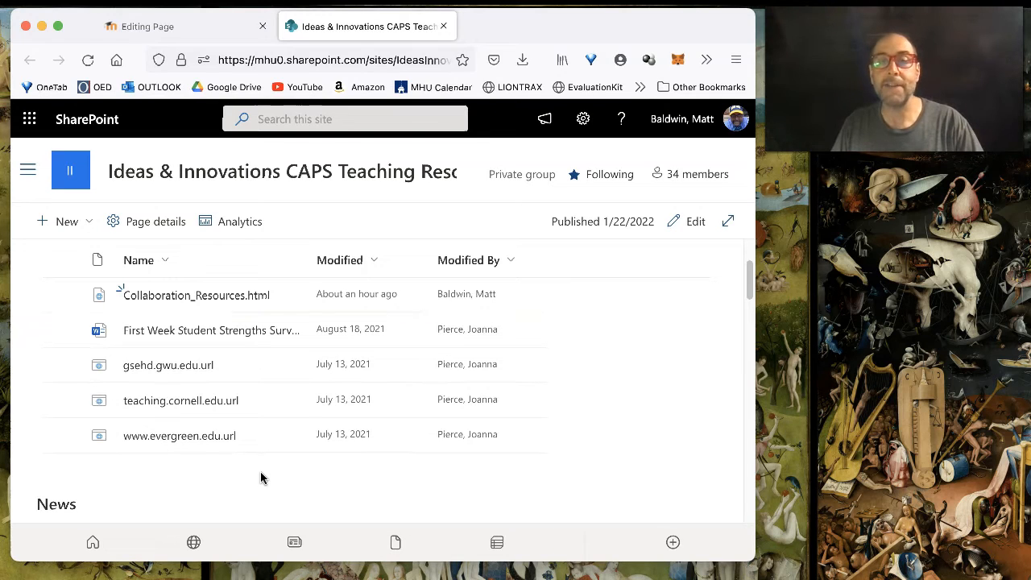
mouse_move(283, 477)
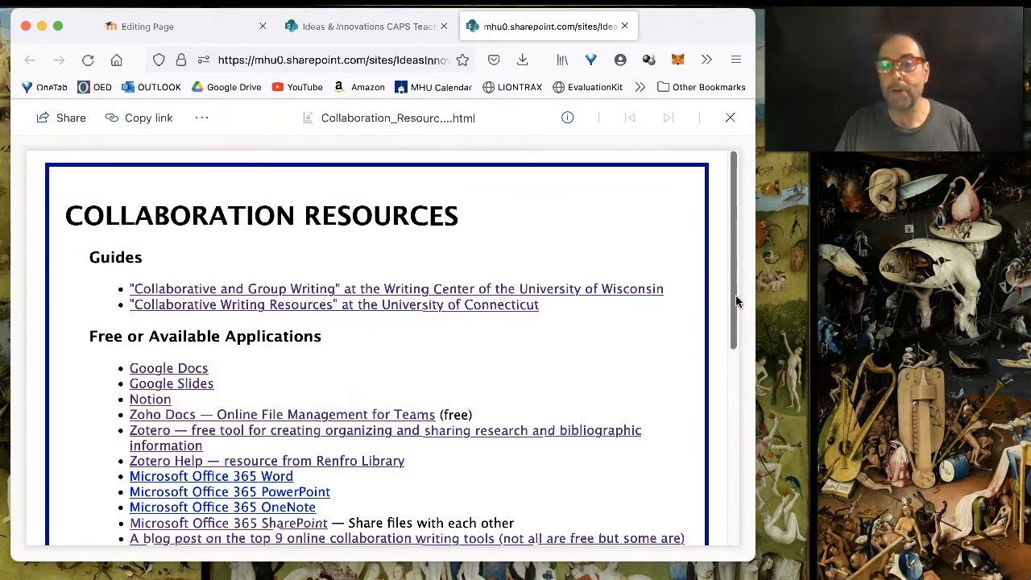
scroll(down, 3)
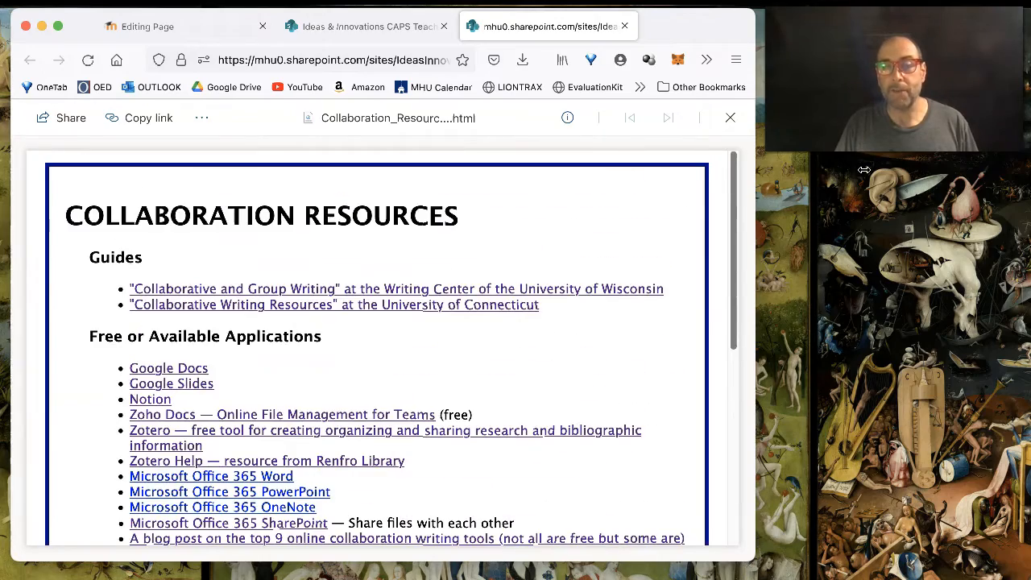
scroll(down, 3)
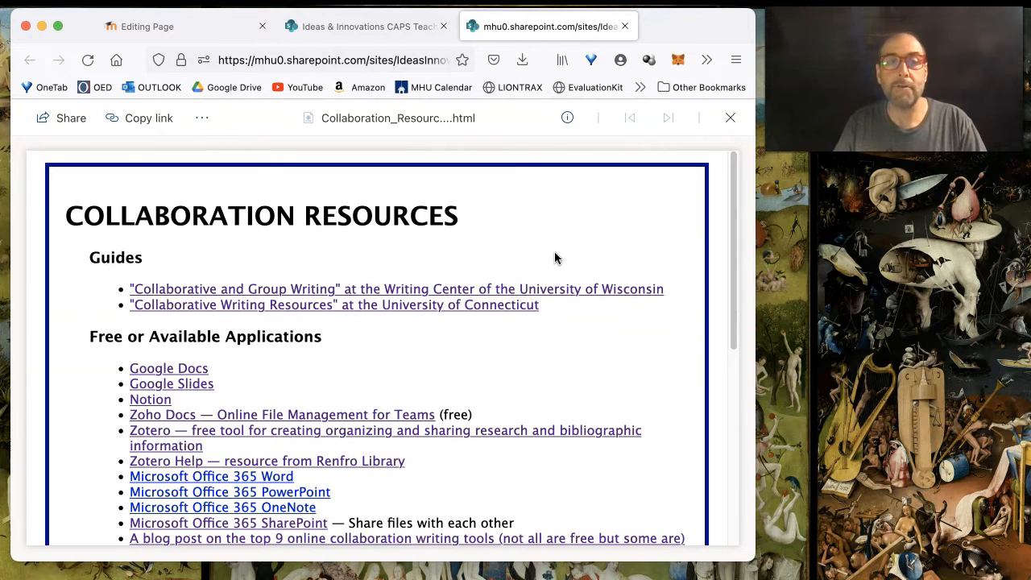
mouse_move(373, 204)
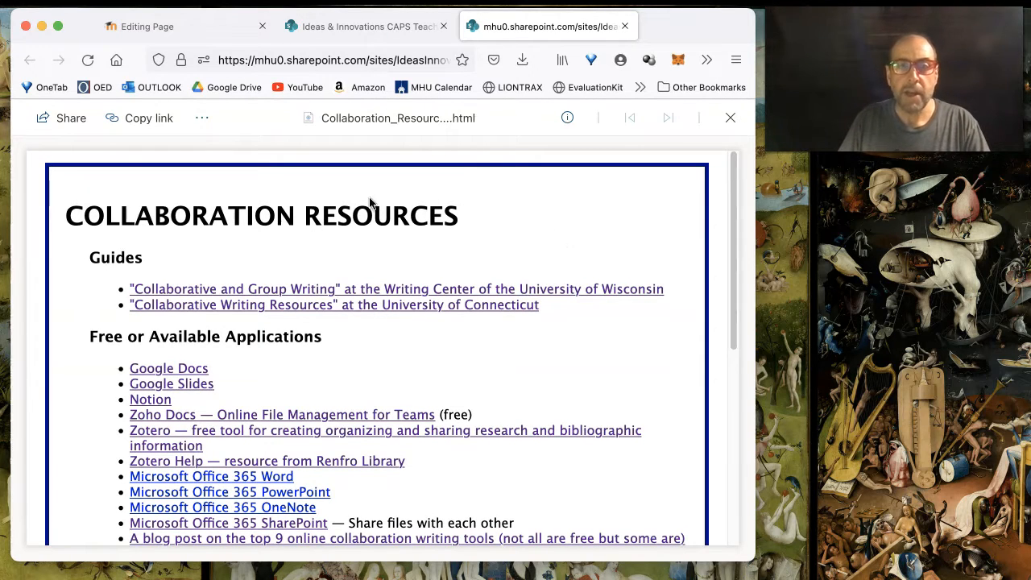
mouse_move(395, 224)
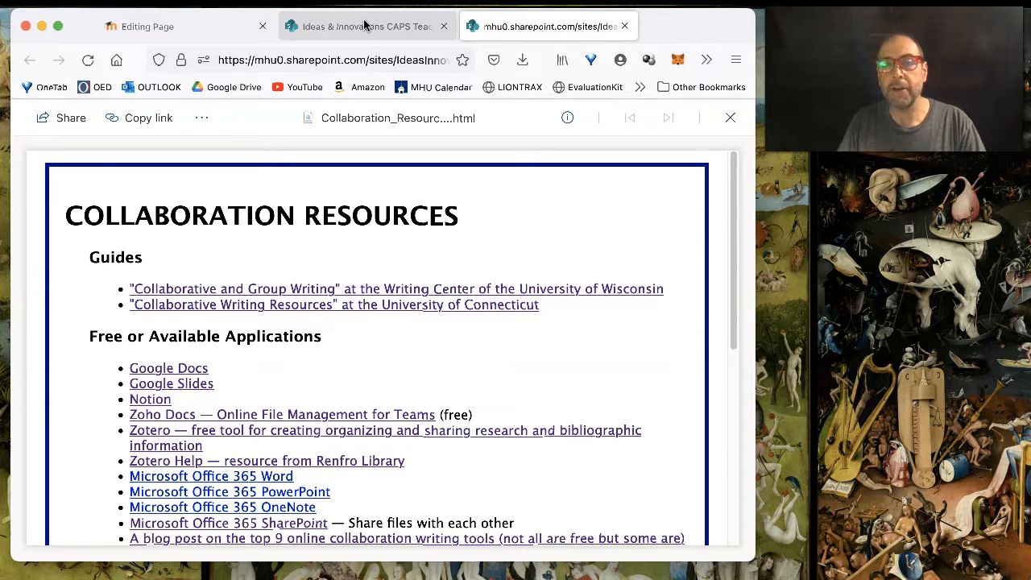
- Download Collaboration_Resources.html from the SharePoint document list using its more-actions menu
click(366, 26)
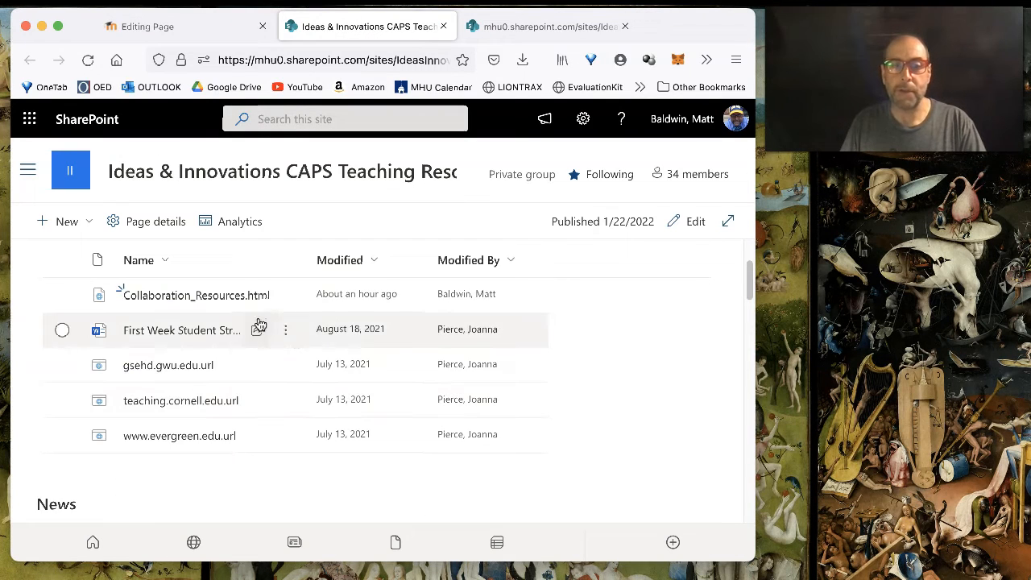
mouse_move(181, 295)
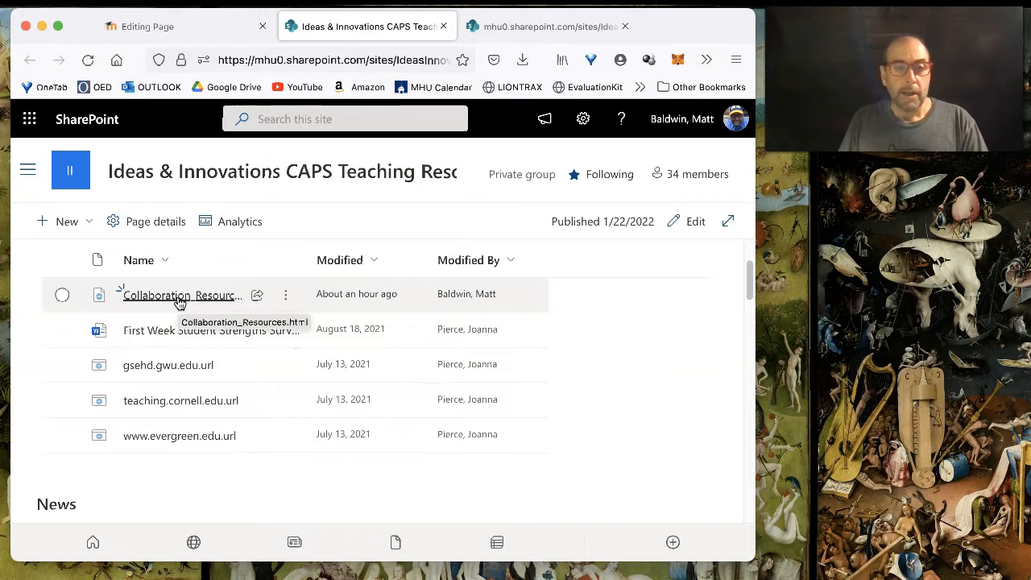
click(285, 295)
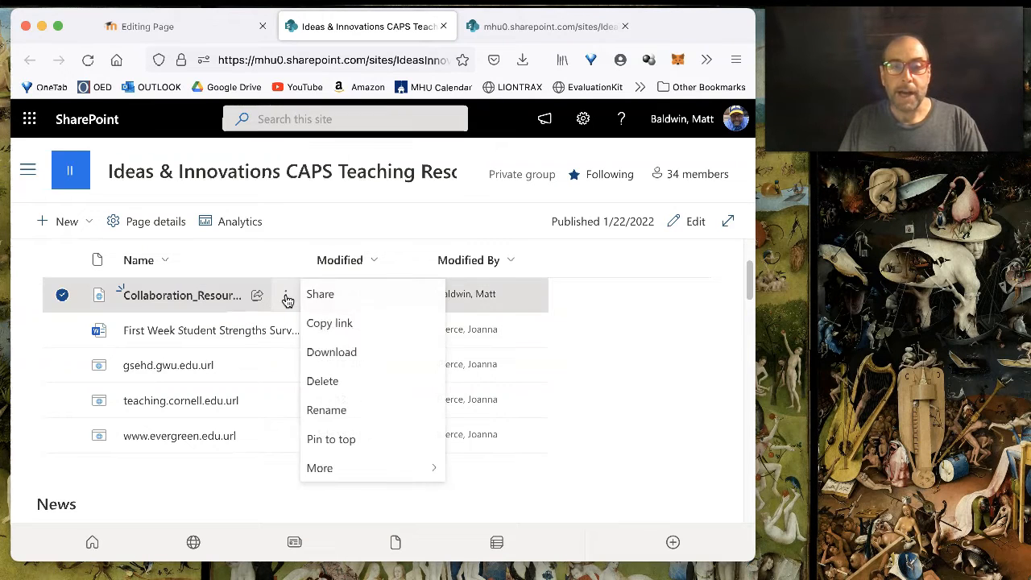
mouse_move(351, 380)
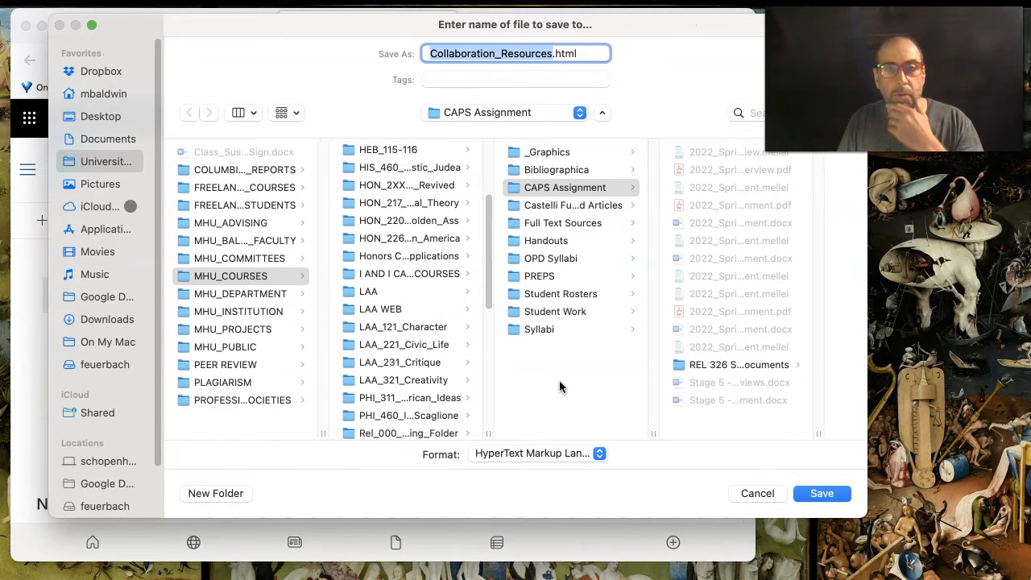
mouse_move(206, 337)
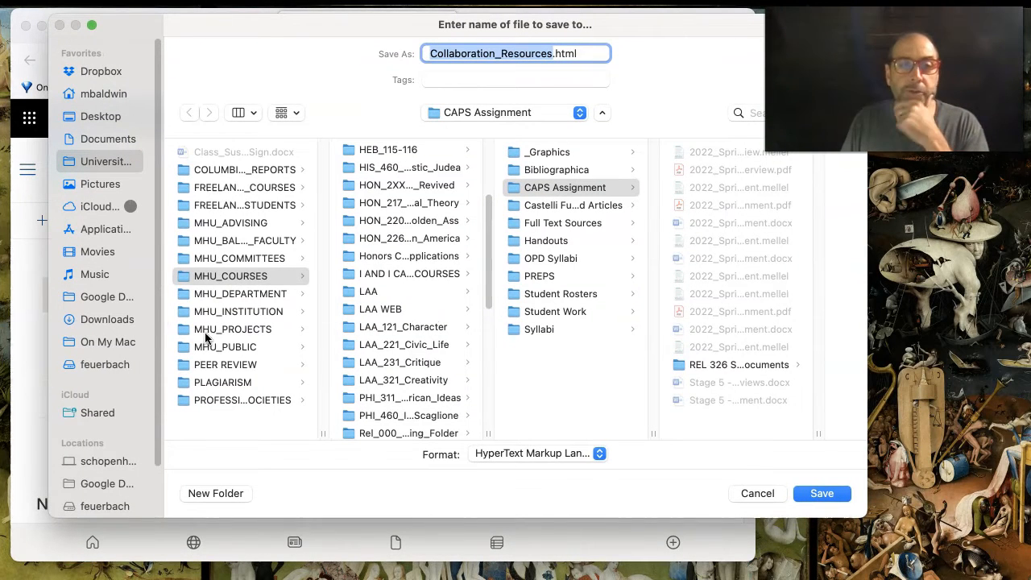
click(100, 116)
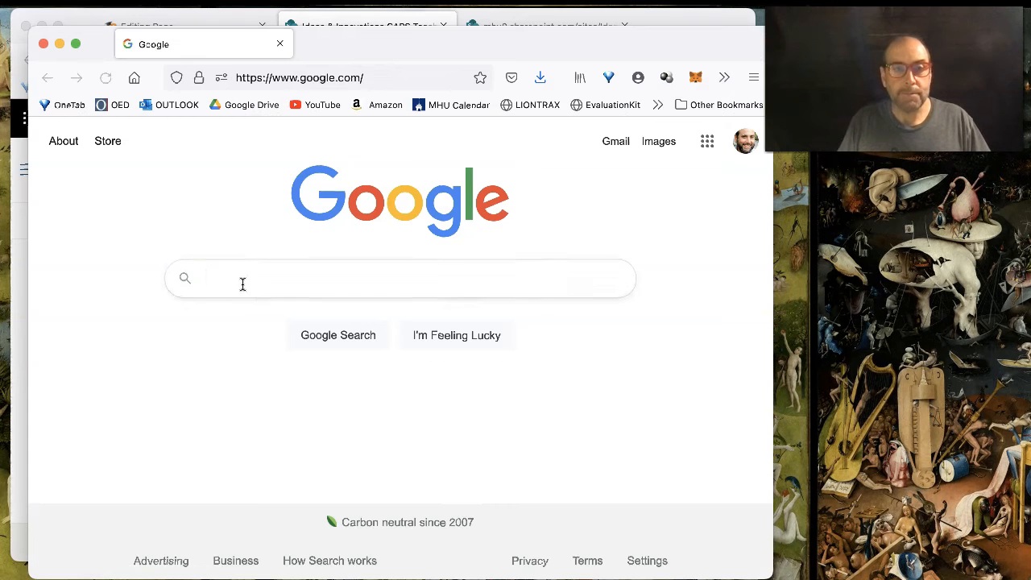
- Select the downloaded Collaboration_Resources.html in Finder's Desktop folder
click(367, 26)
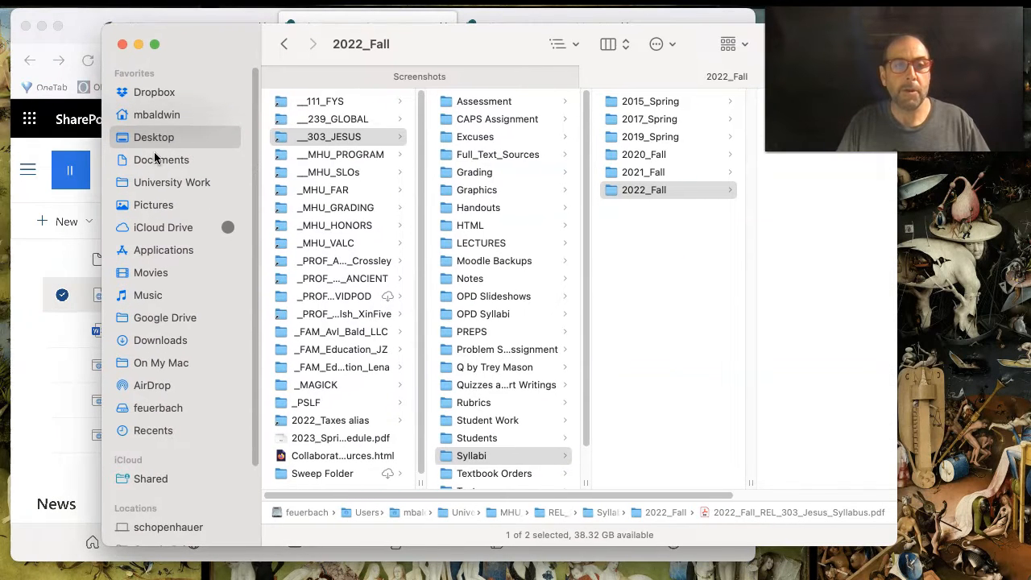
click(154, 137)
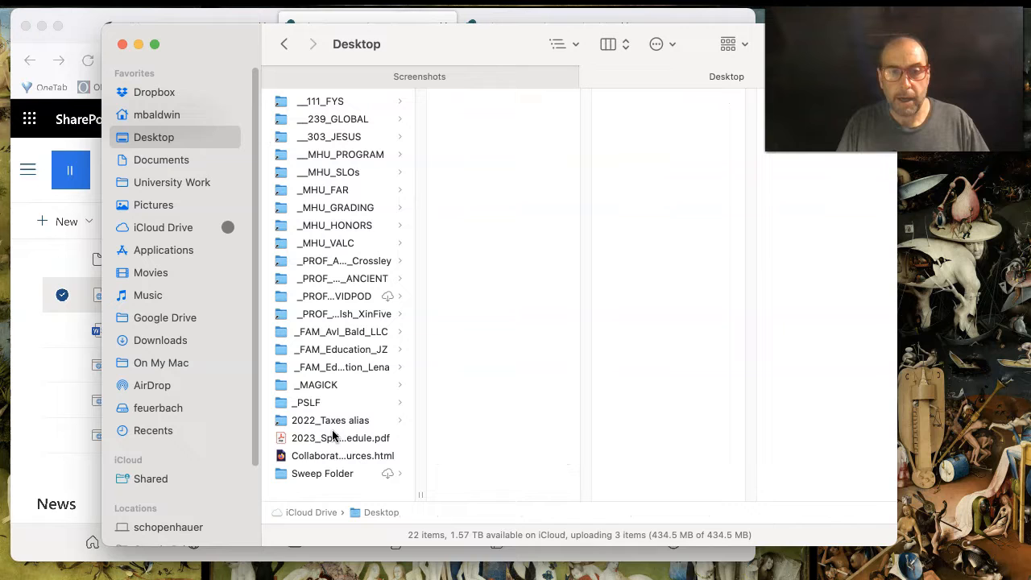
click(342, 455)
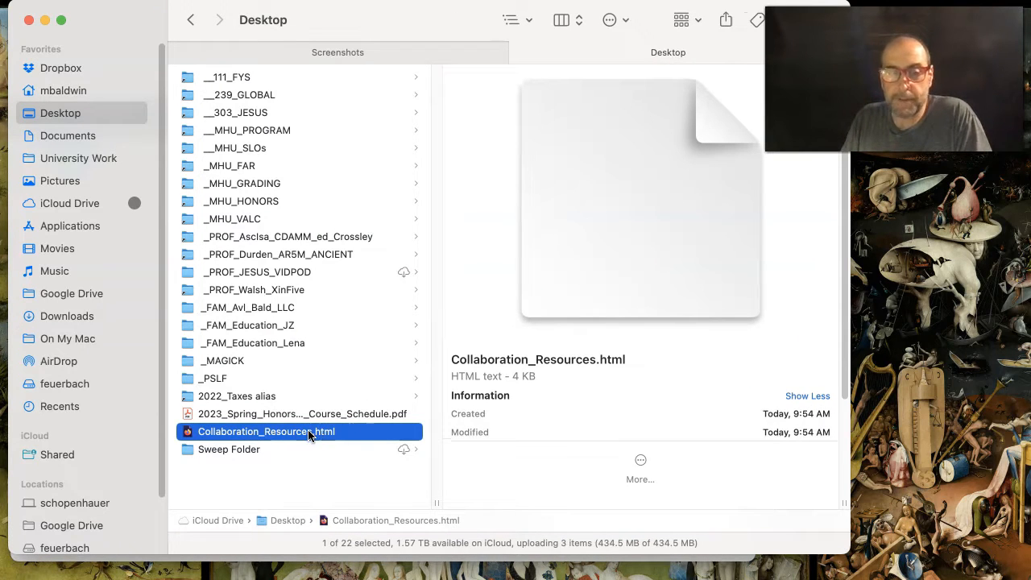
double_click(265, 431)
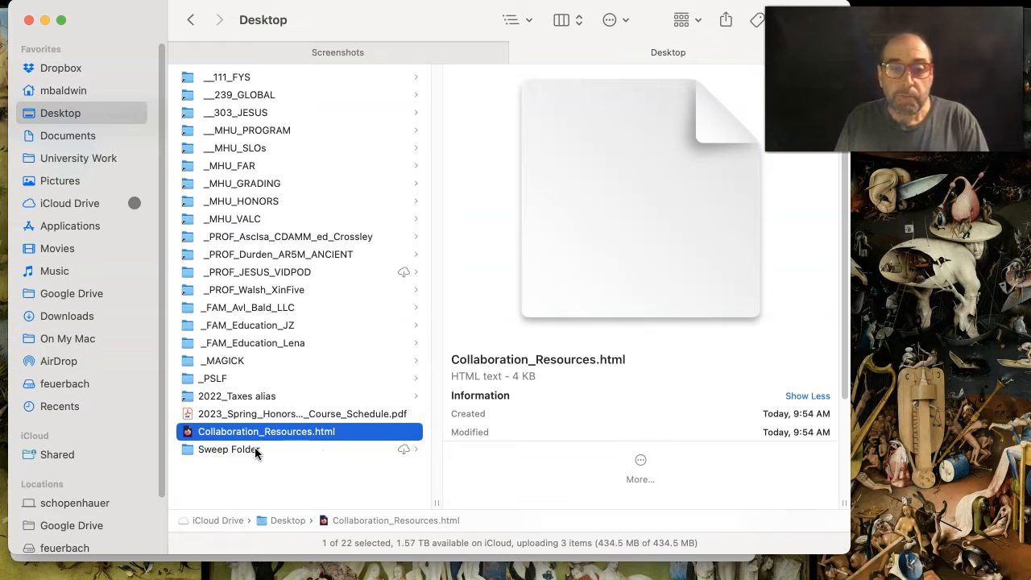
- Open Collaboration_Resources.html with BBEdit from its Finder context menu
right_click(266, 431)
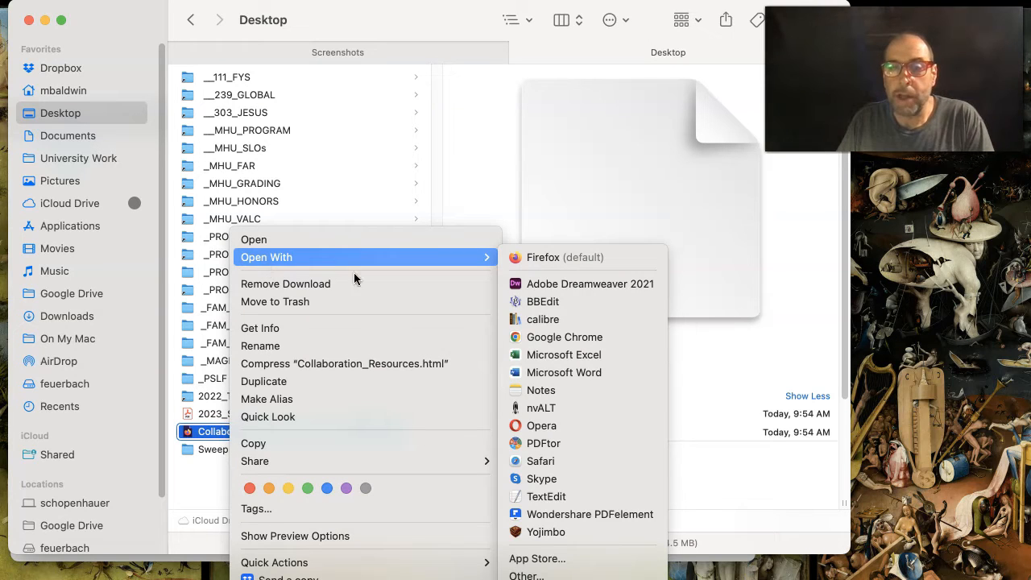
mouse_move(564, 354)
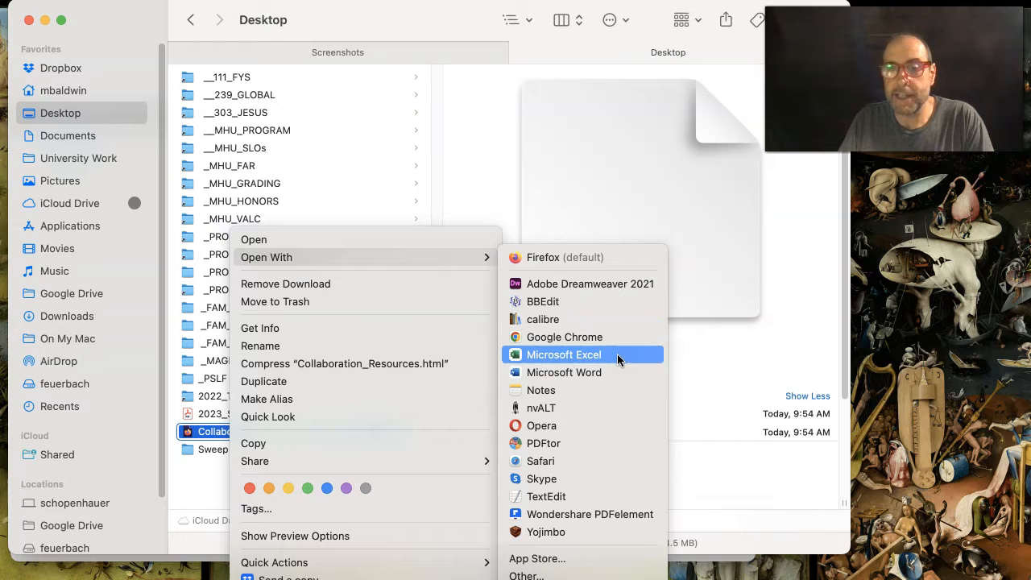
mouse_move(541, 389)
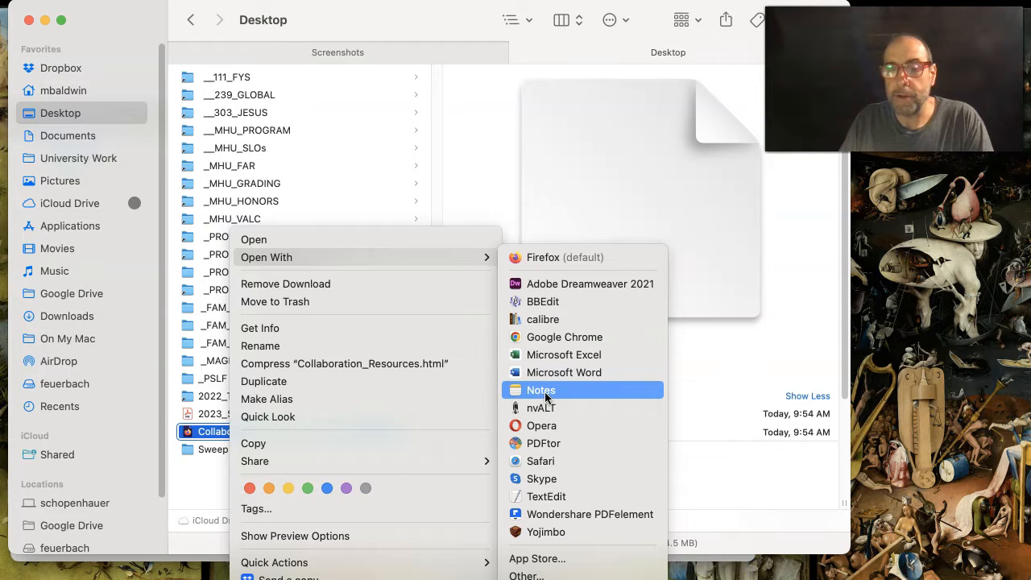
mouse_move(546, 497)
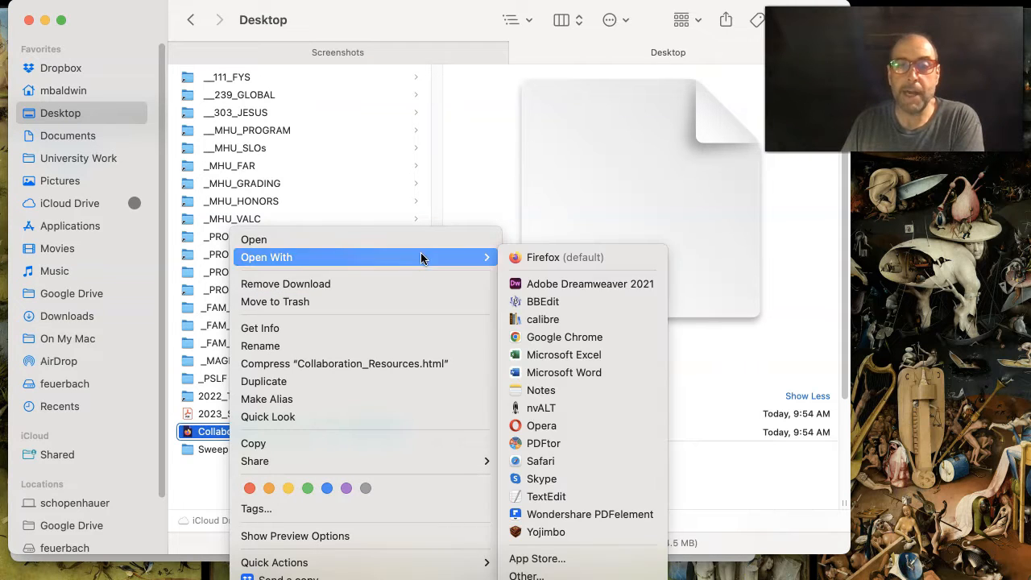
mouse_move(543, 300)
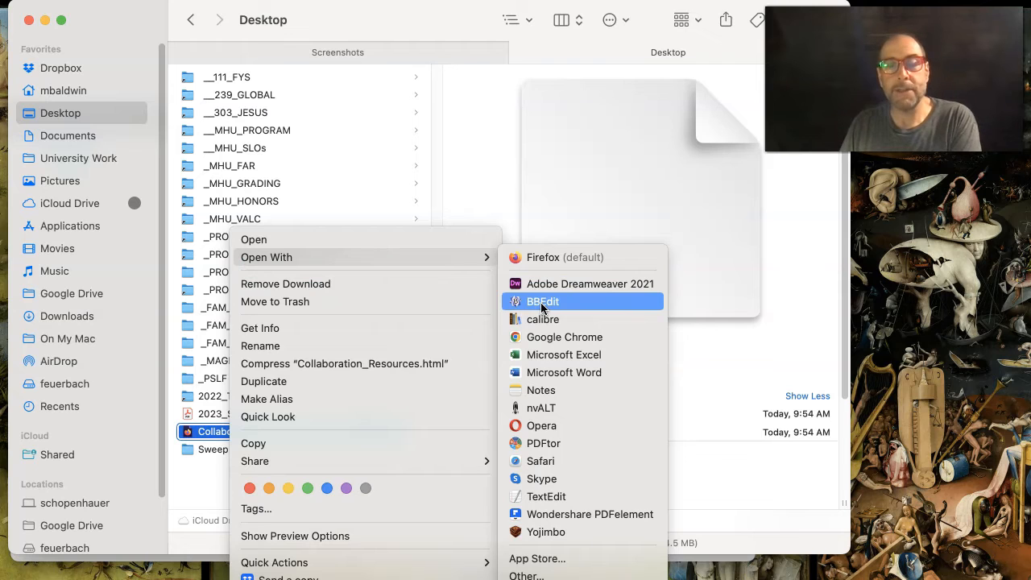
click(542, 301)
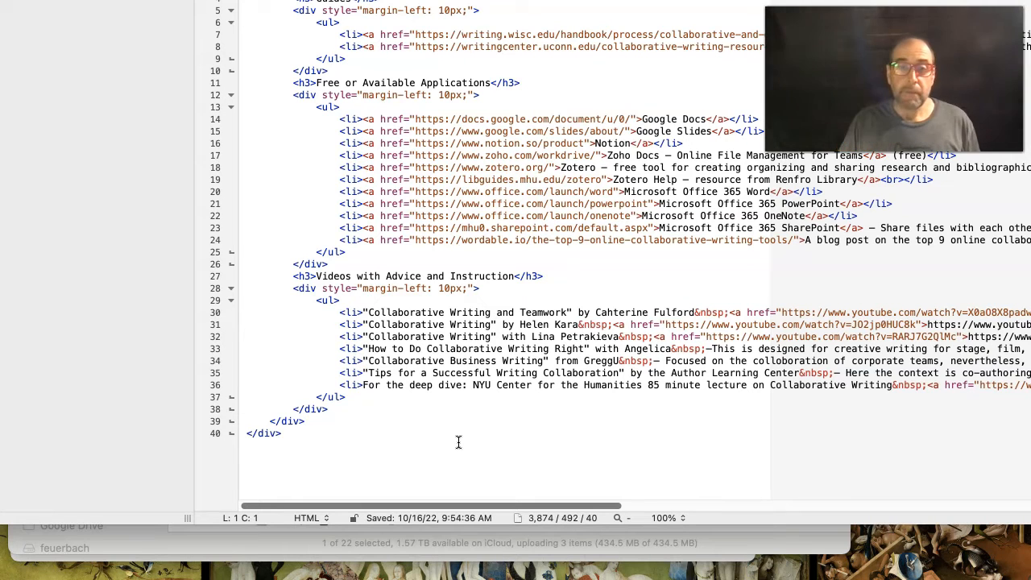
mouse_move(394, 447)
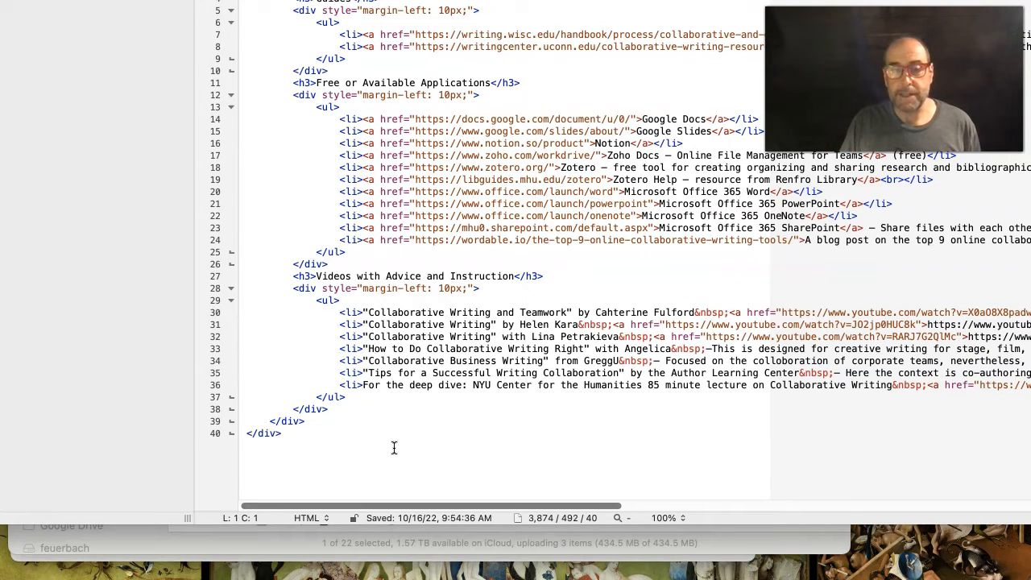
- Select and copy all Collaboration_Resources.html source in BBEdit, then close its window
click(281, 433)
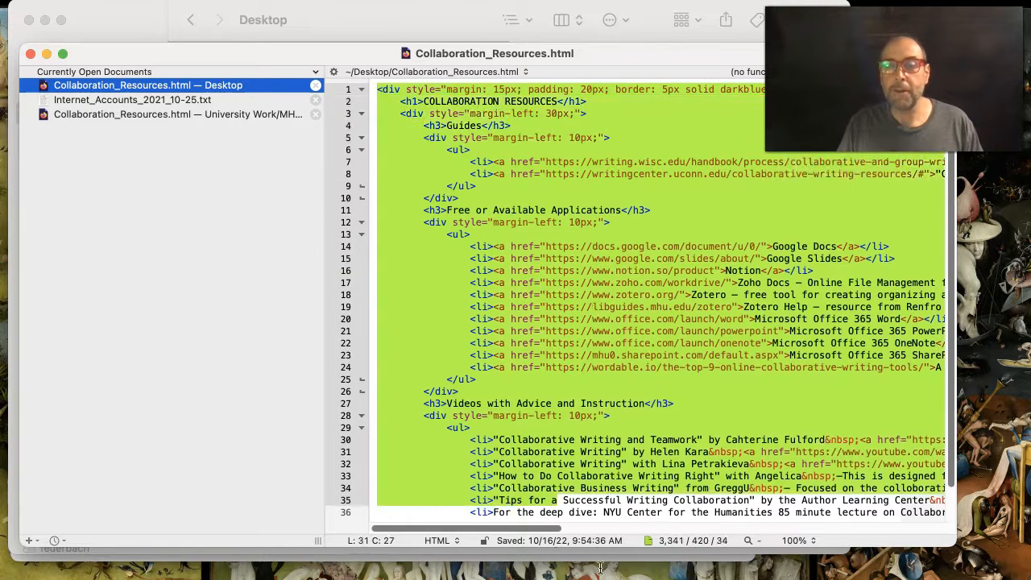
scroll(down, 3)
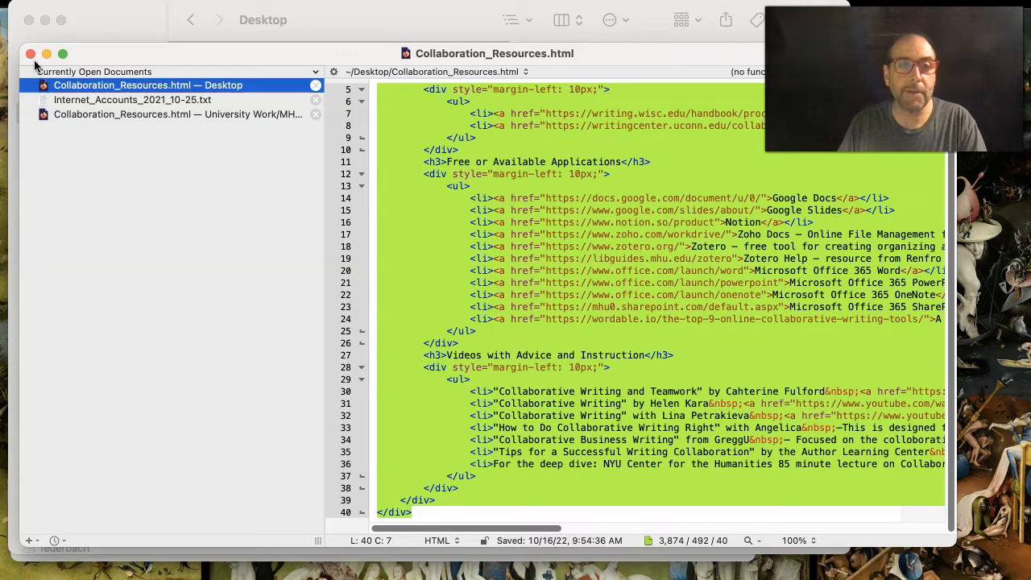
click(31, 54)
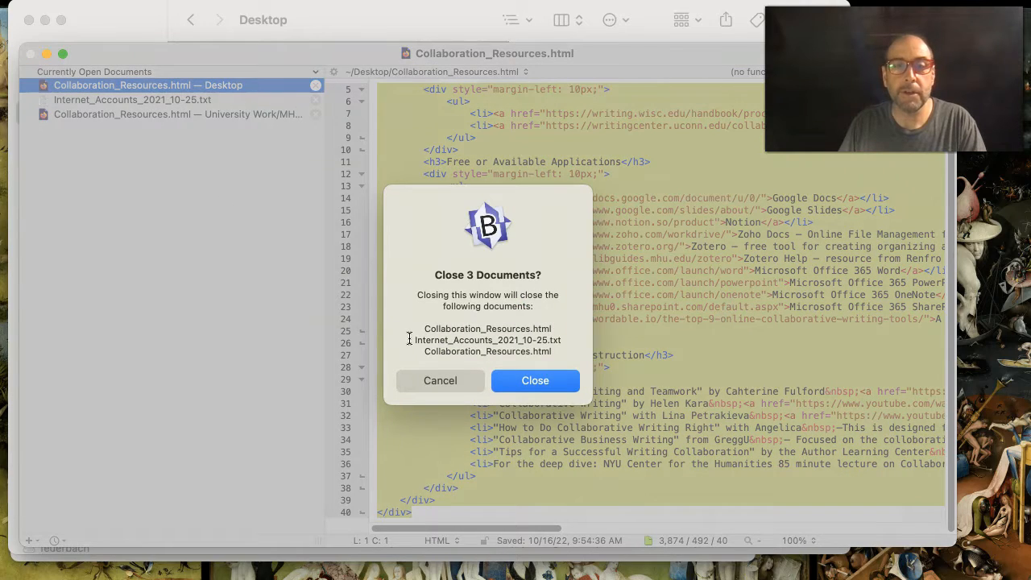
- Confirm closing all three BBEdit documents
click(535, 380)
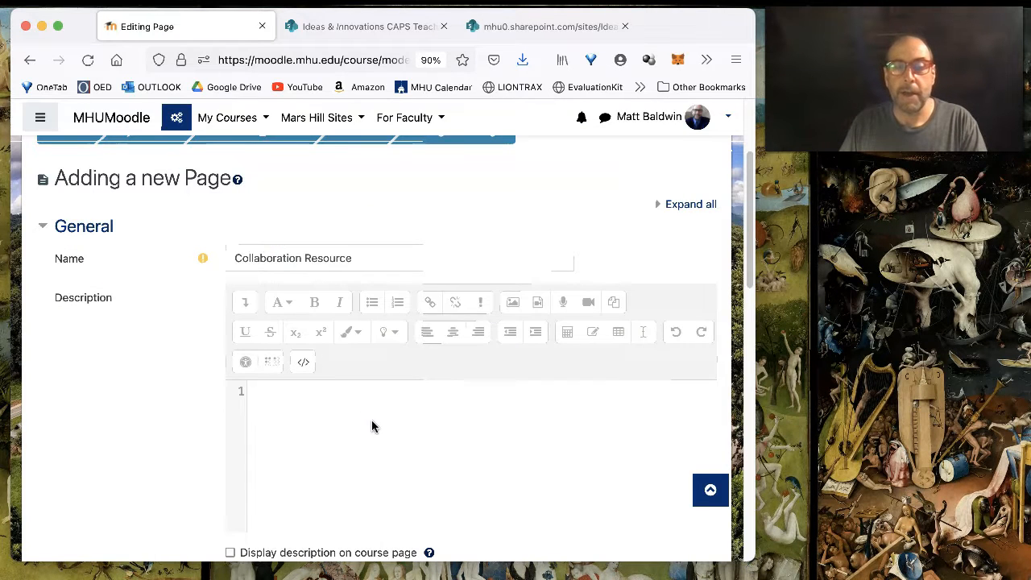
mouse_move(396, 466)
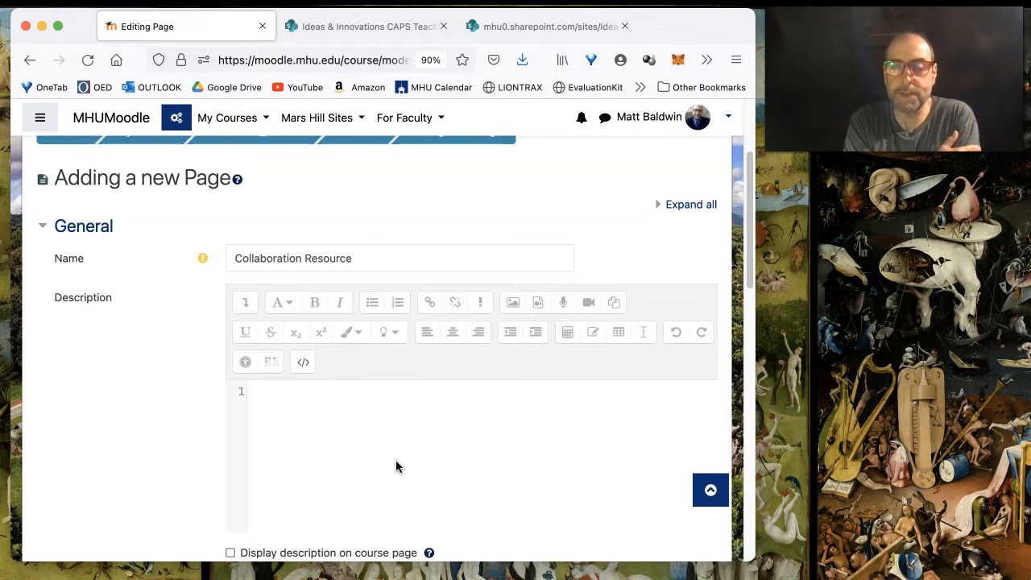
mouse_move(397, 445)
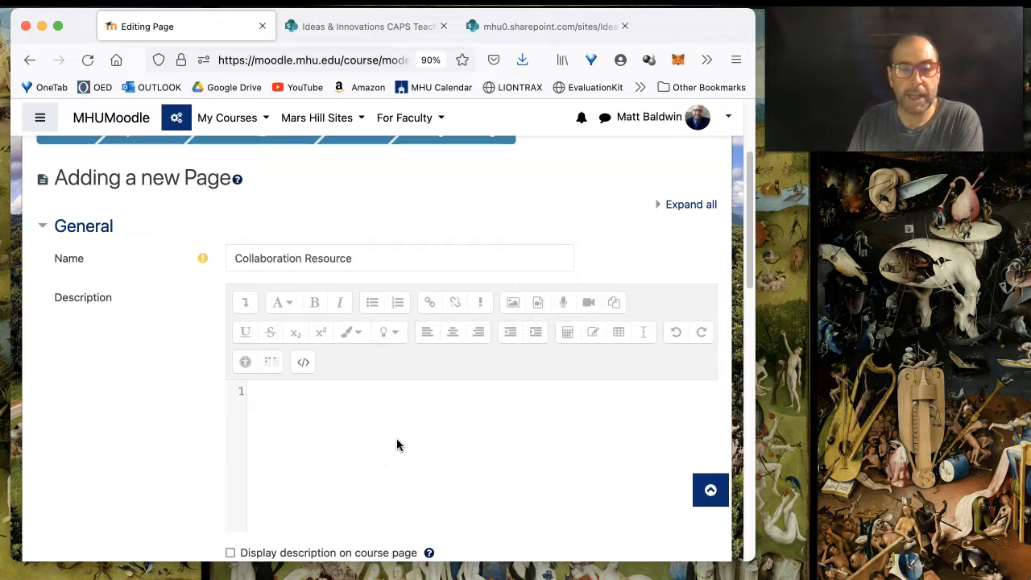
scroll(down, 3)
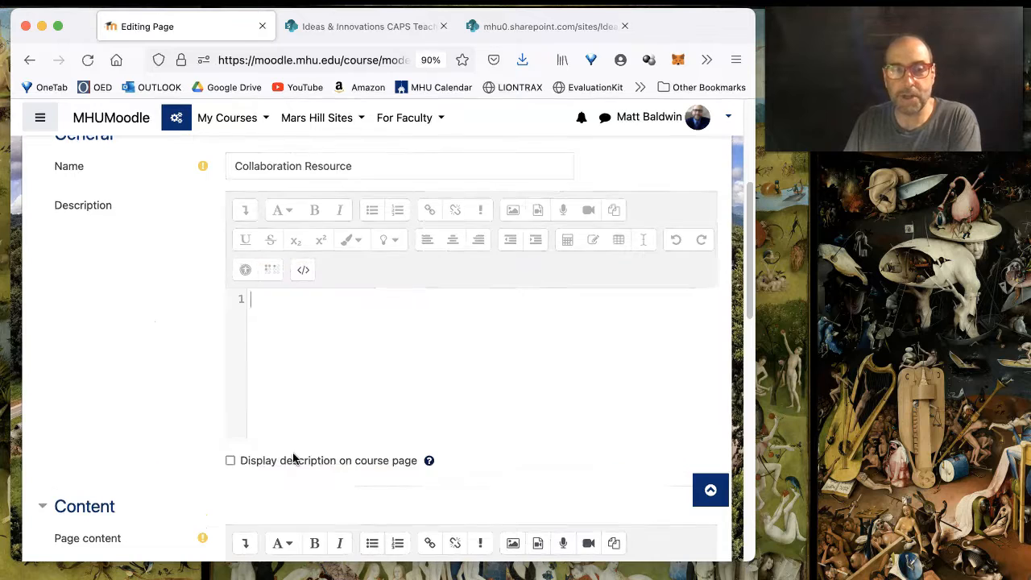
scroll(down, 3)
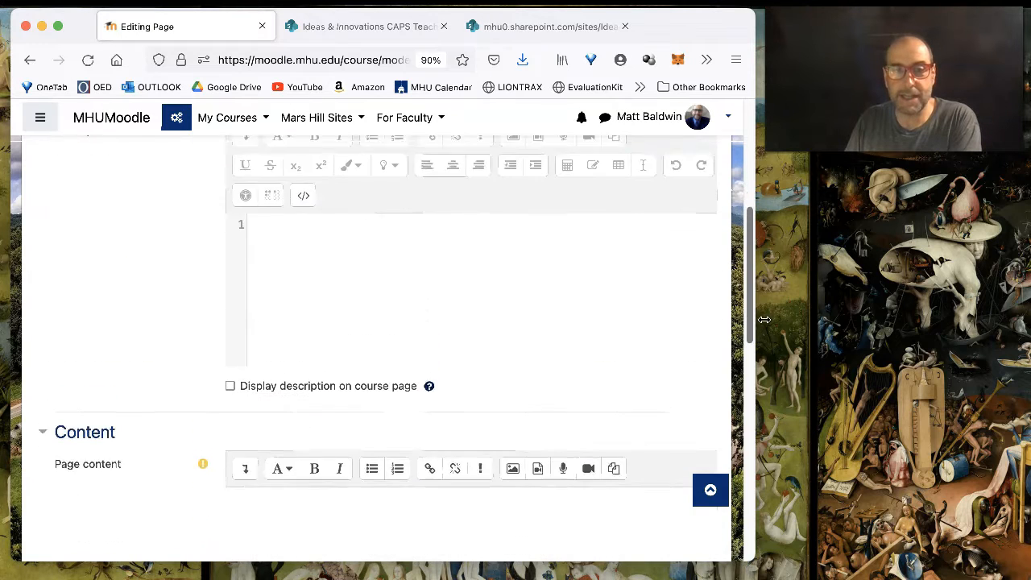
scroll(down, 3)
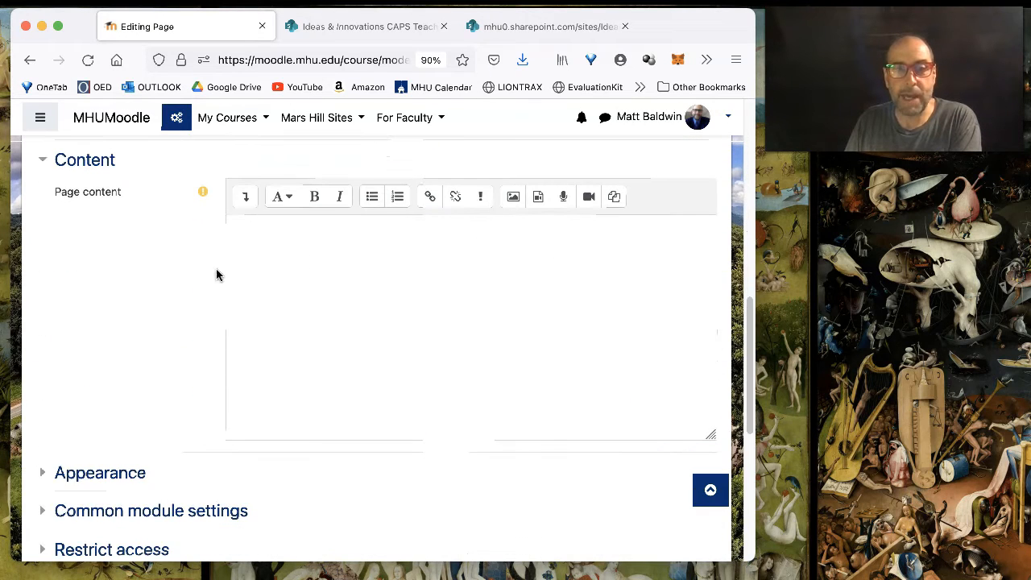
- Paste the copied Collaboration Resources code into the Page content field's HTML source view
click(246, 197)
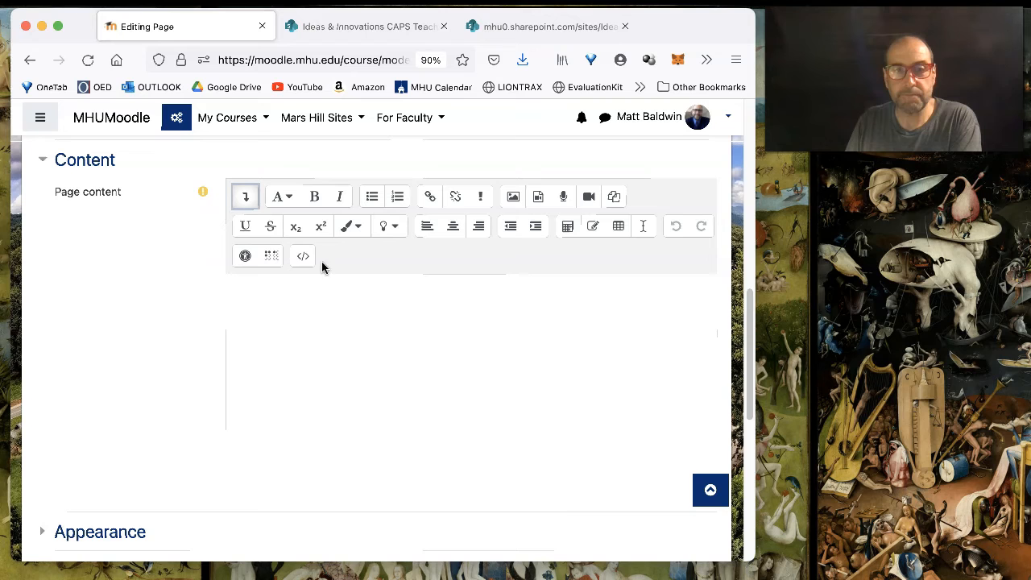
mouse_move(302, 256)
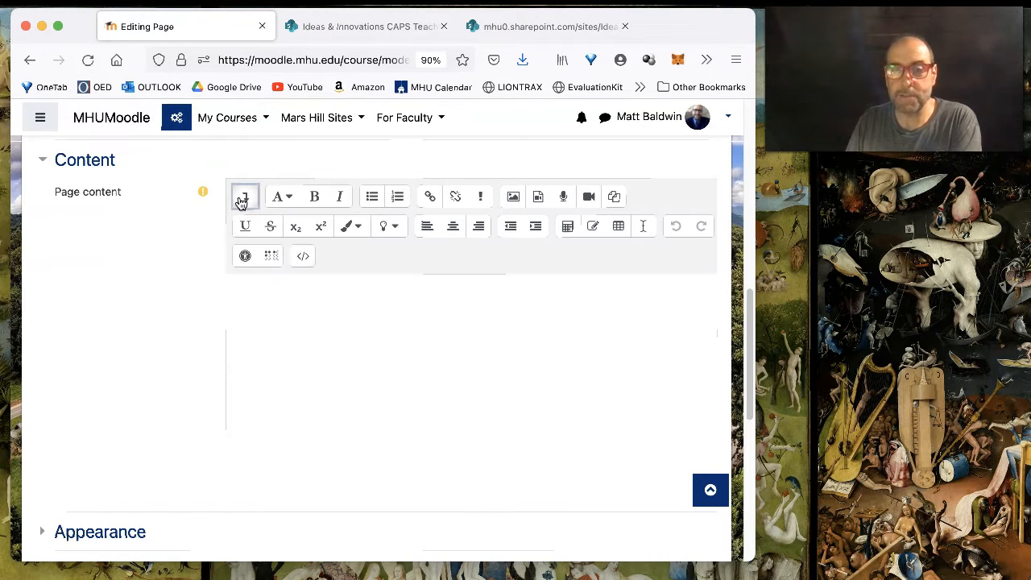
click(302, 255)
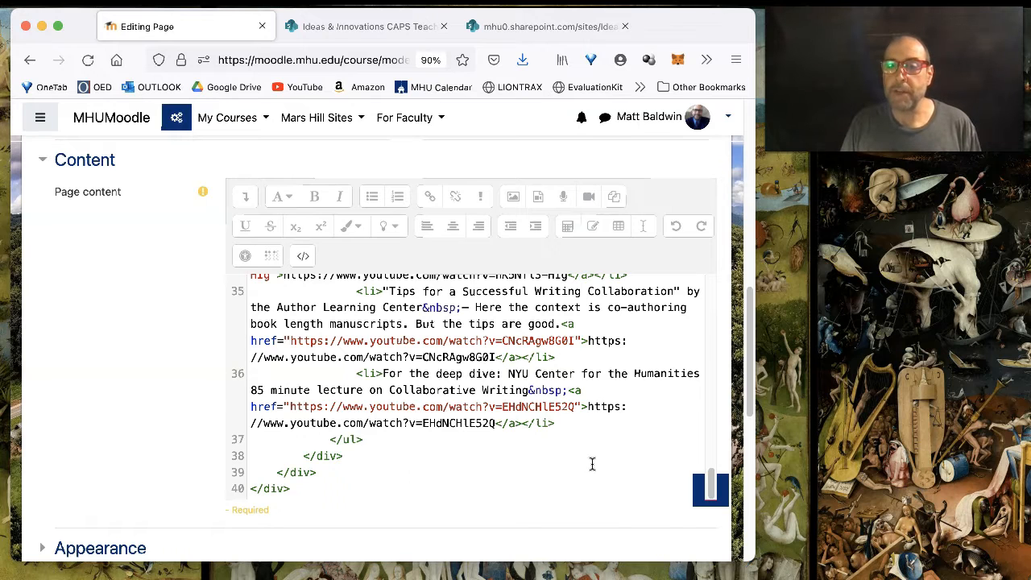
scroll(down, 3)
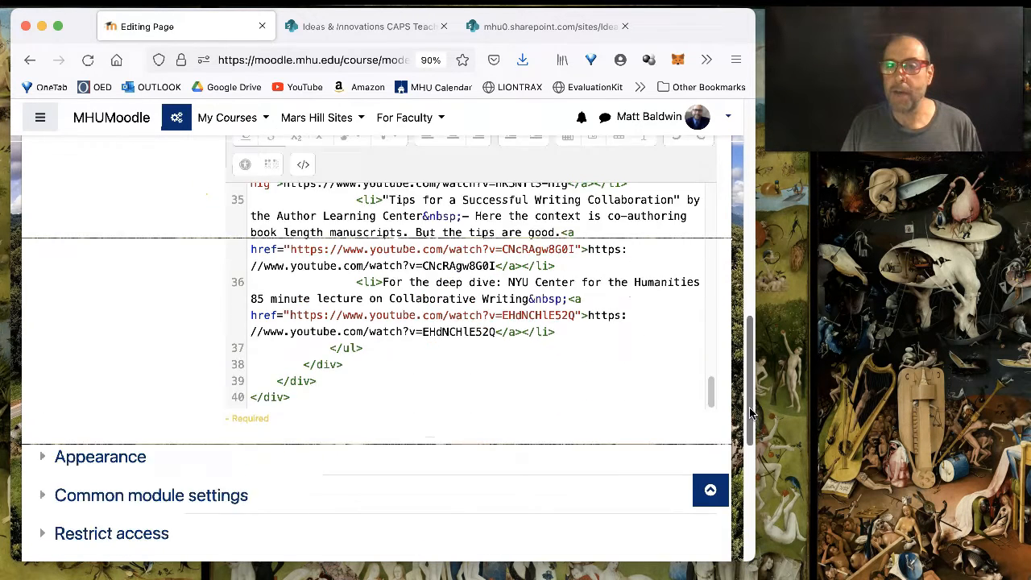
scroll(down, 3)
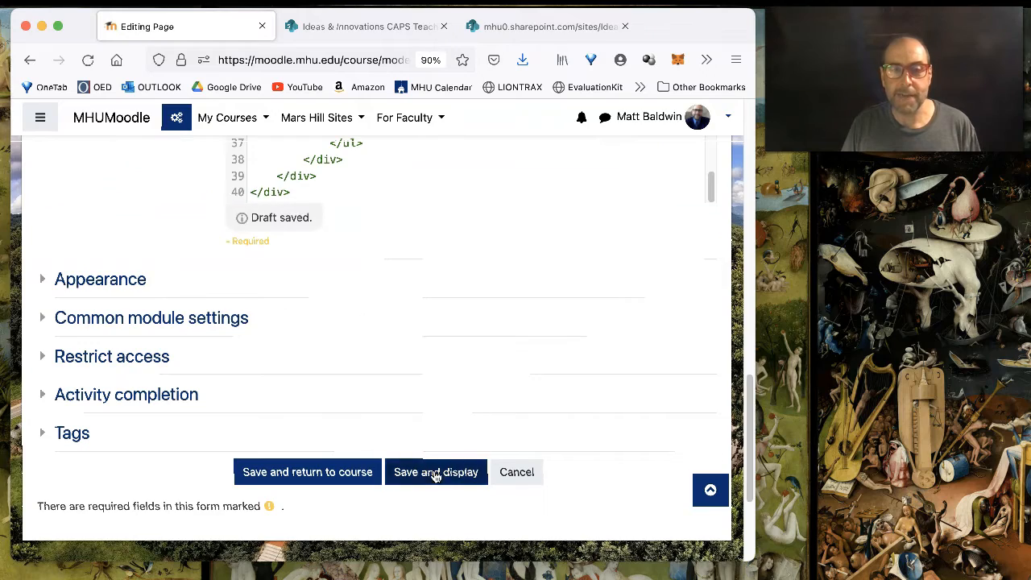
- Save and display the page, scroll through its resources, and pause the collaborative writing video
click(436, 472)
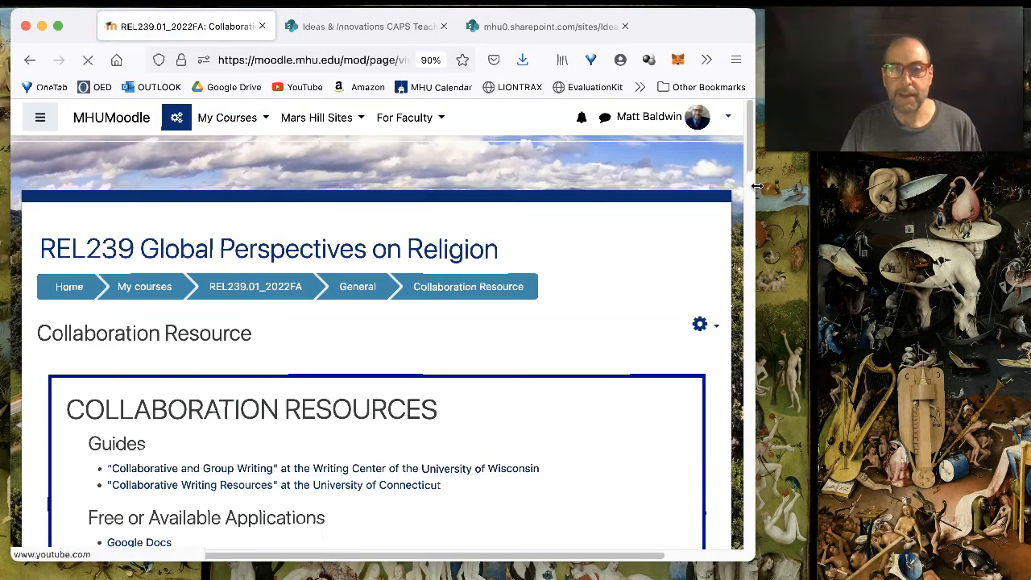
scroll(down, 3)
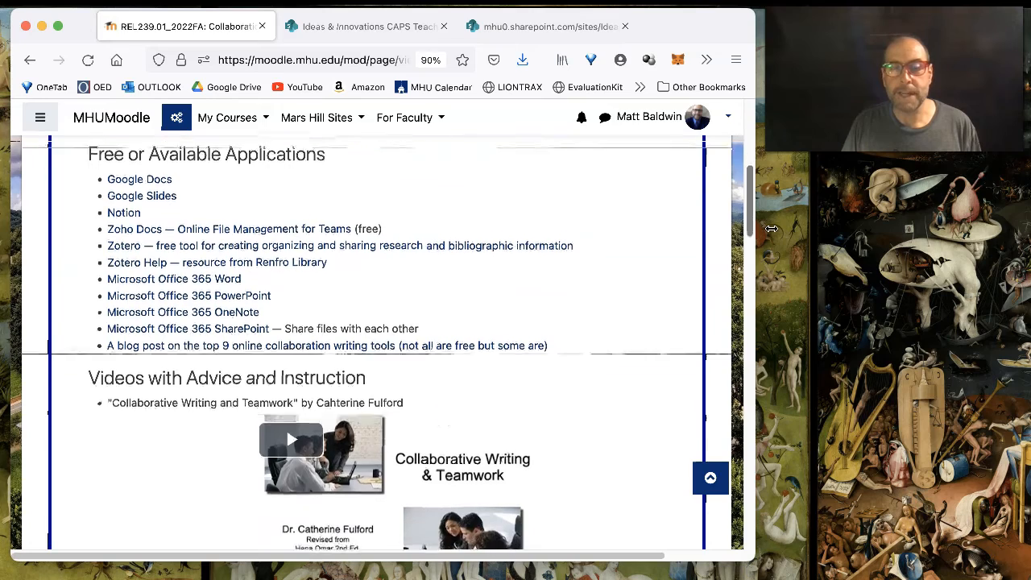
scroll(down, 3)
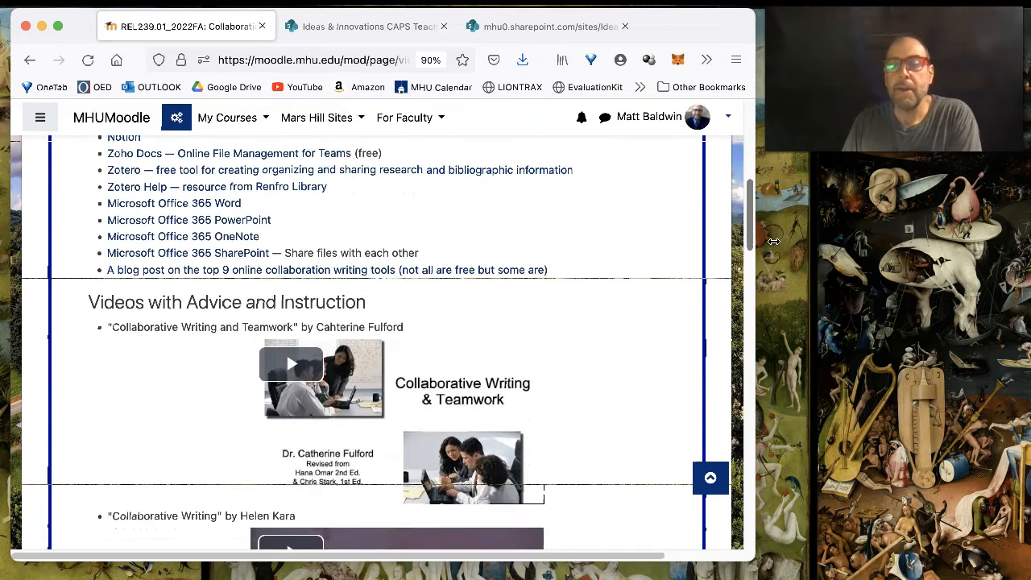
scroll(down, 3)
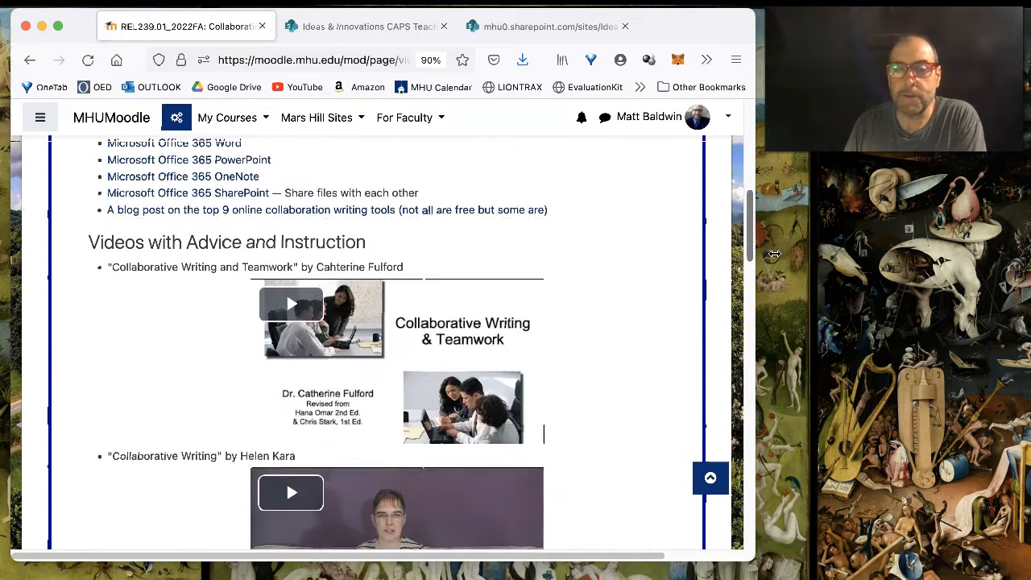
scroll(down, 3)
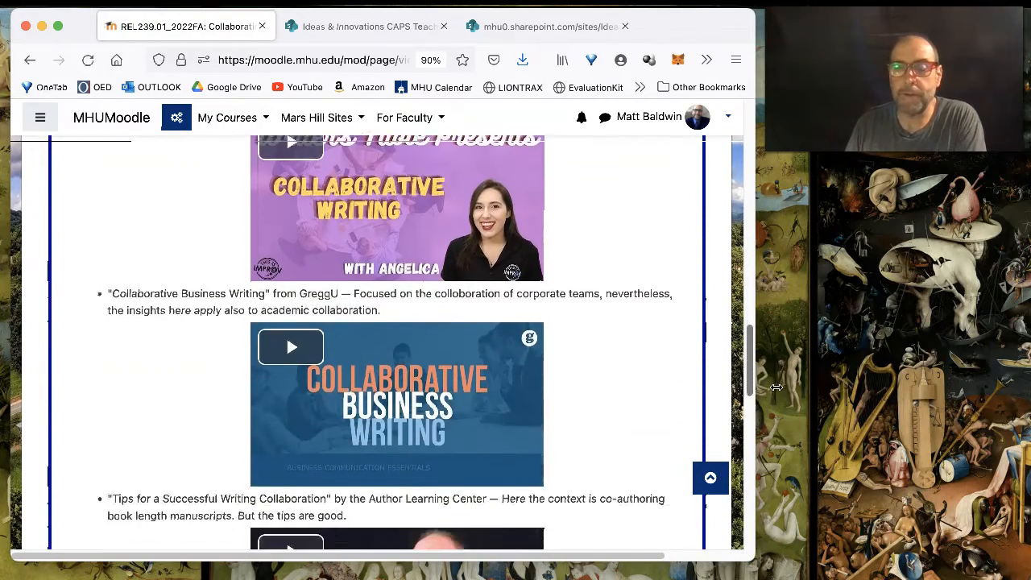
scroll(down, 3)
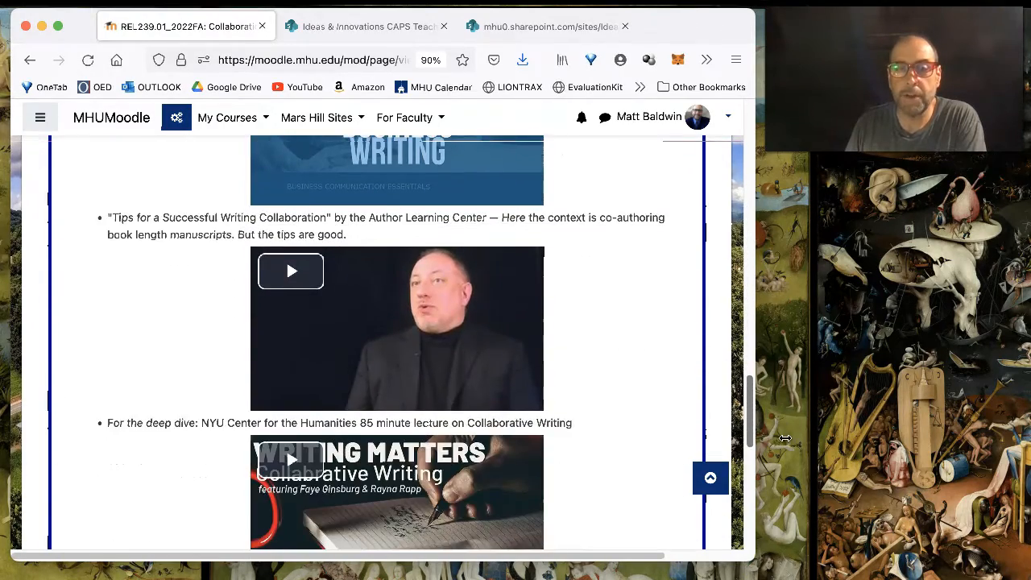
scroll(down, 3)
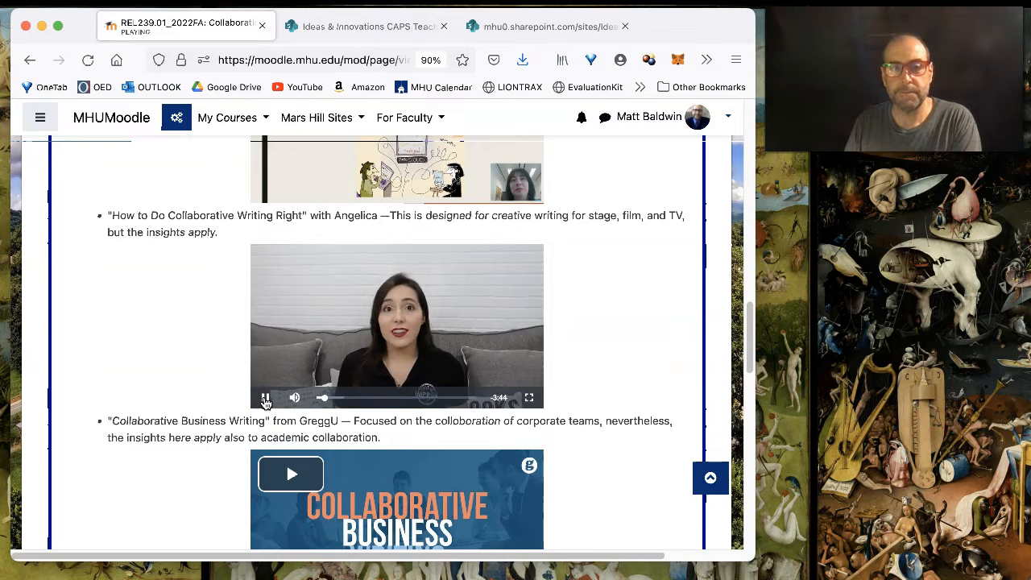
click(265, 398)
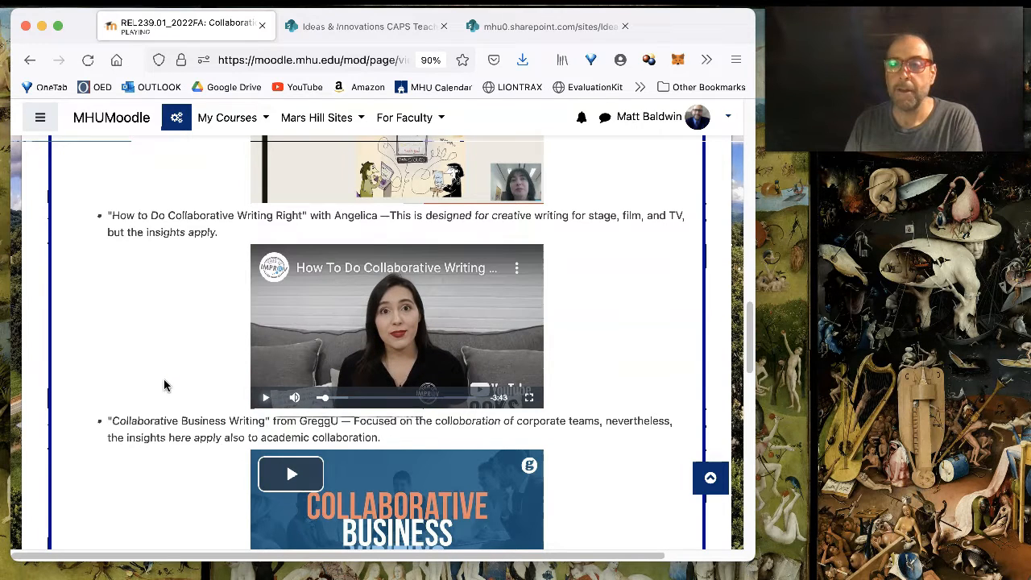